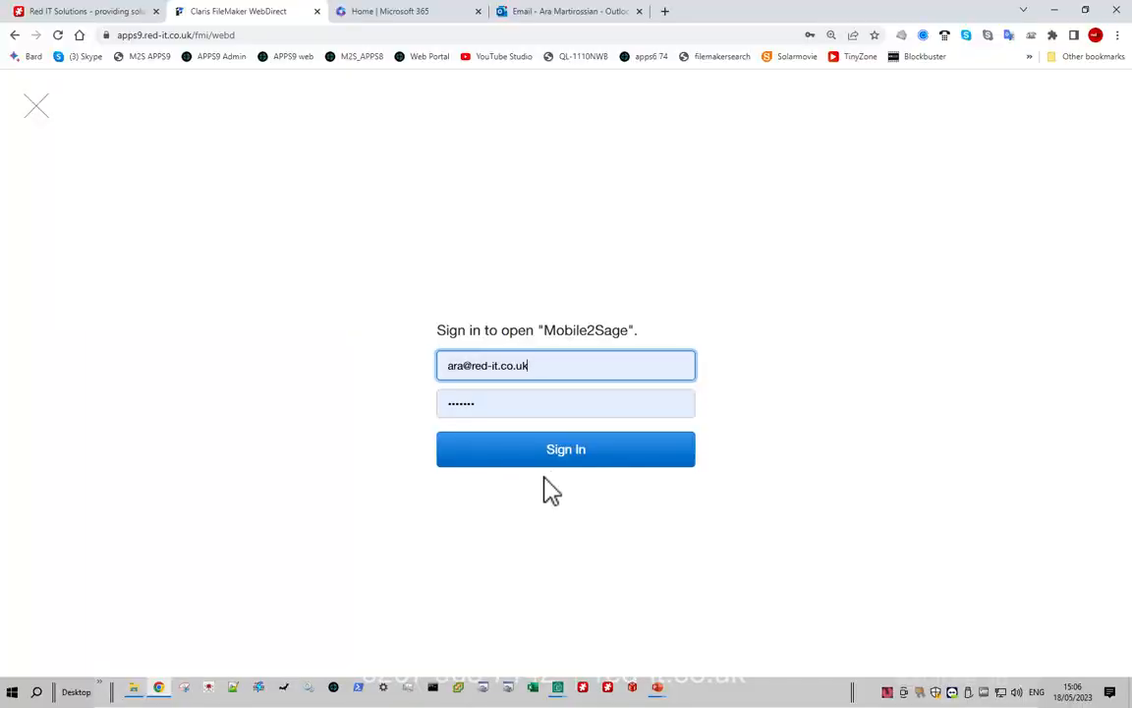
Sign in to Mobile2Sage and toggle the list between unsigned and signed delivery notes.
{"action": "left_click", "coordinate": [567, 448]}
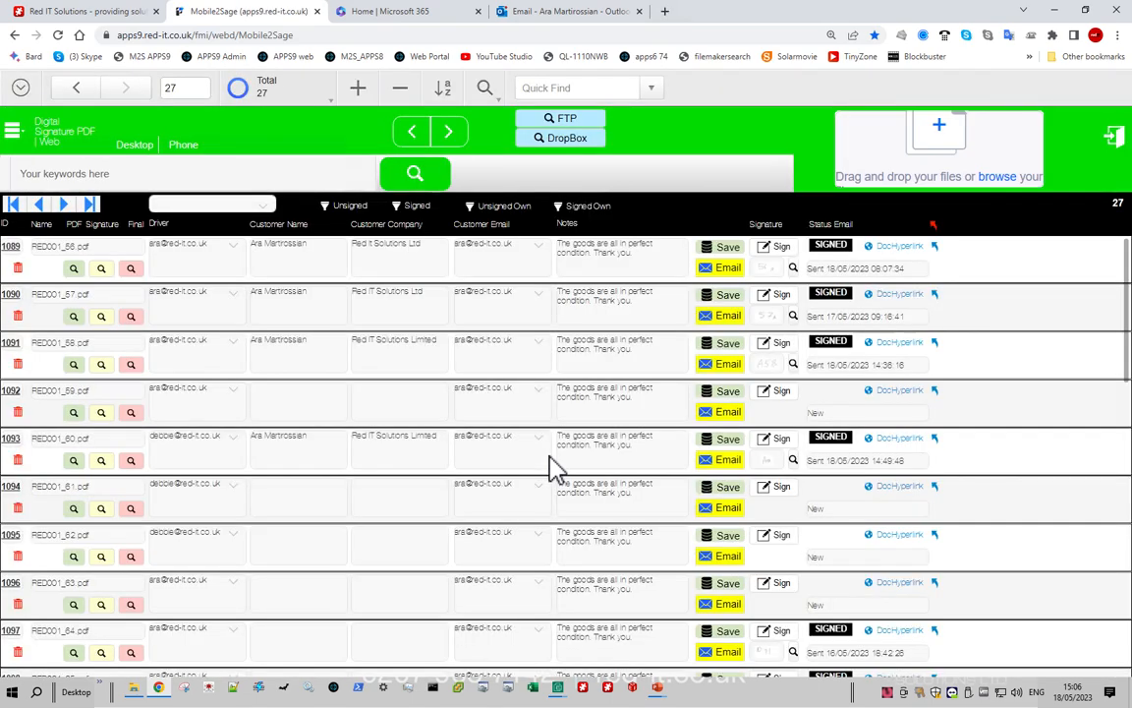
{"action": "mouse_move", "coordinate": [330, 352]}
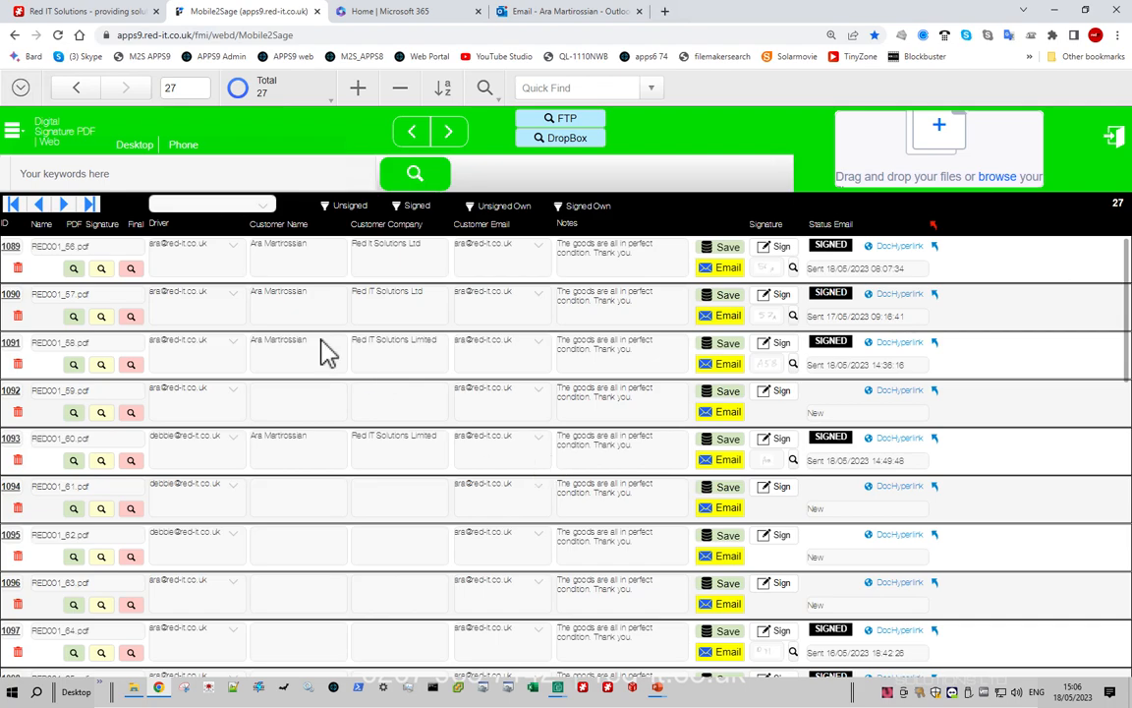
{"action": "mouse_move", "coordinate": [393, 252]}
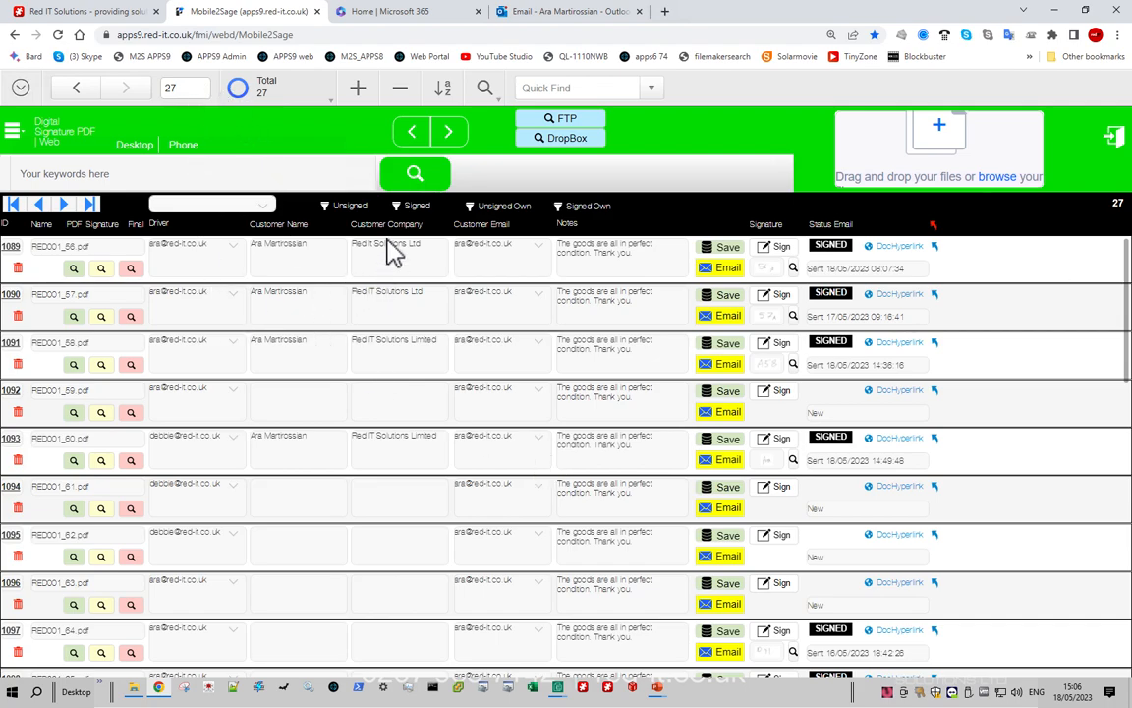
{"action": "left_click", "coordinate": [350, 207]}
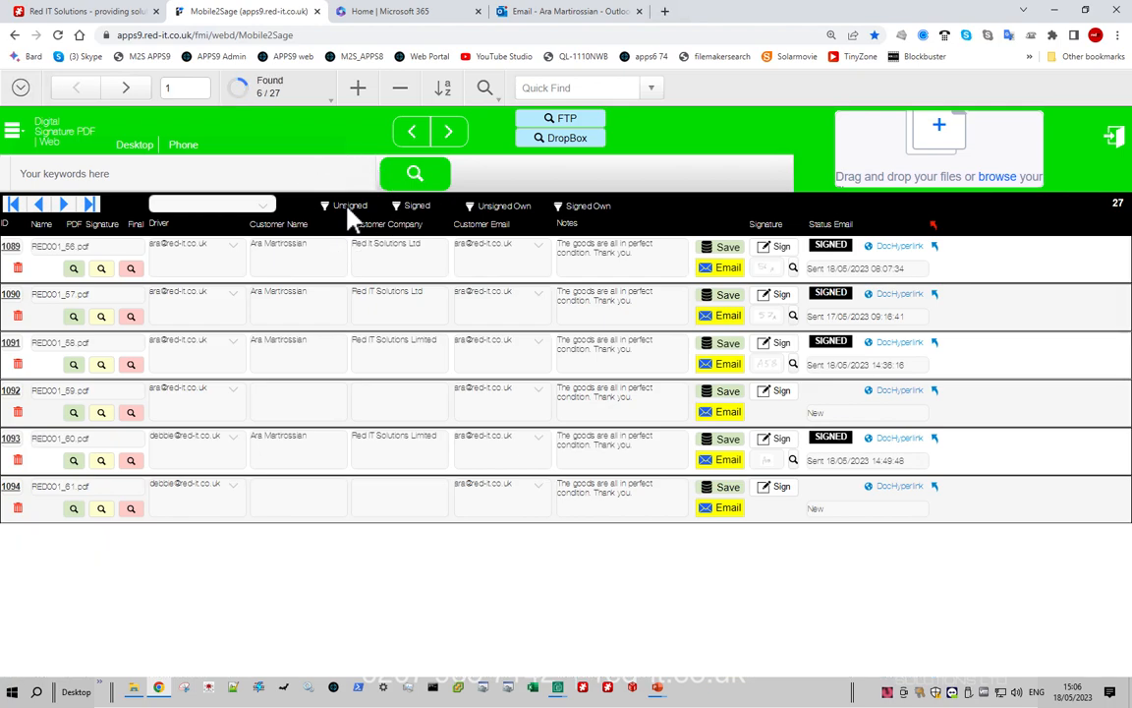
{"action": "left_click", "coordinate": [346, 206]}
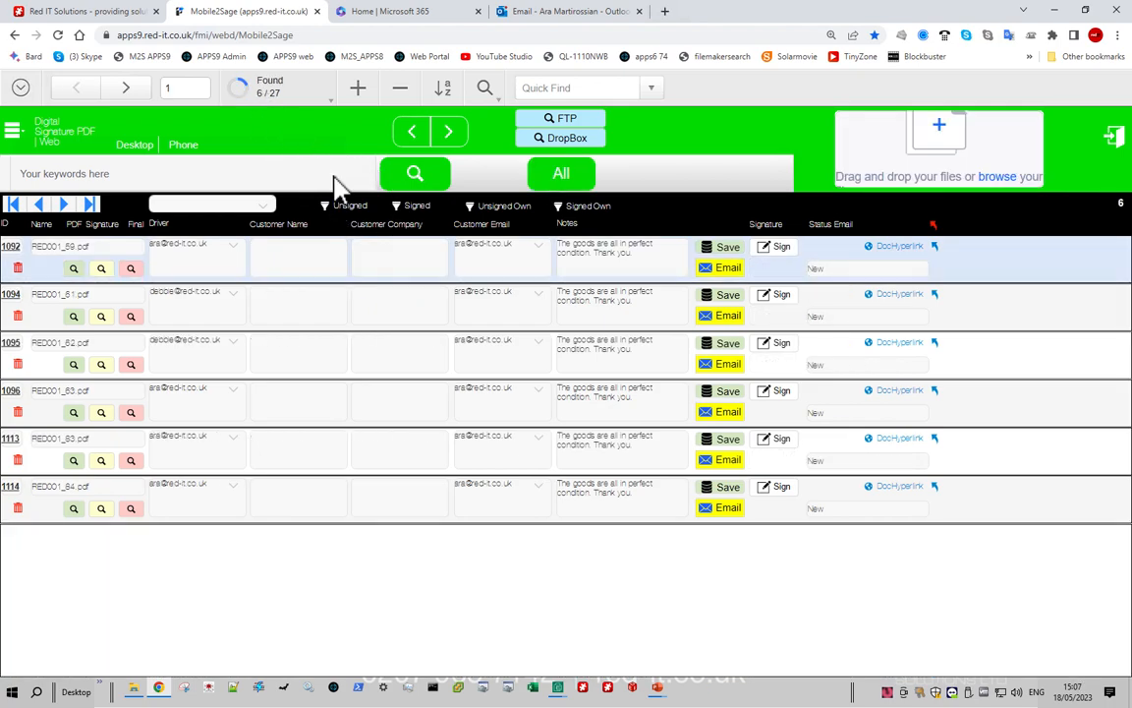
{"action": "left_click", "coordinate": [413, 206]}
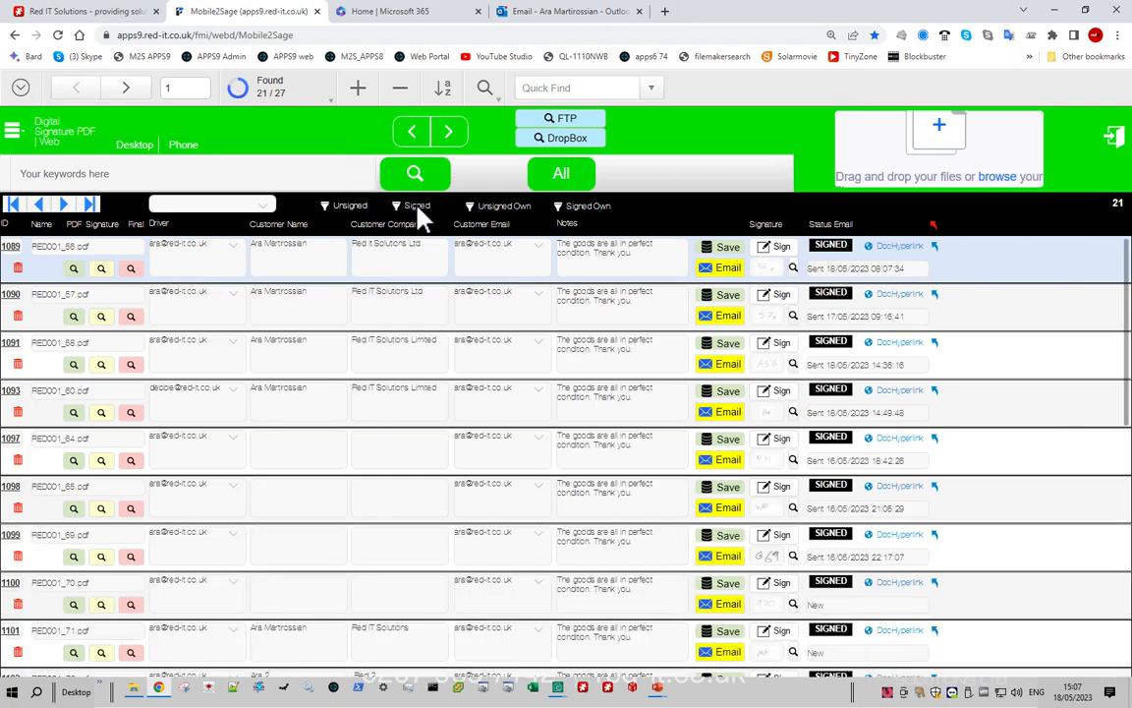
{"action": "mouse_move", "coordinate": [350, 215]}
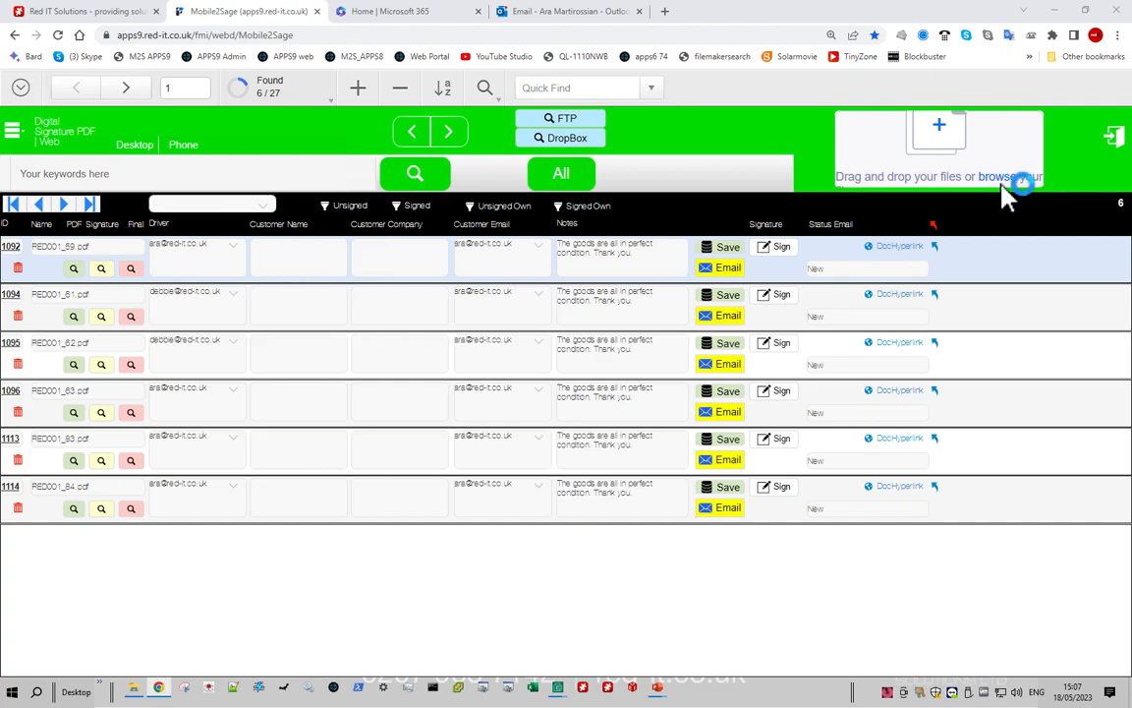
Upload the three A10001 delivery note PDFs through 'browse your files'.
{"action": "left_click", "coordinate": [1003, 177]}
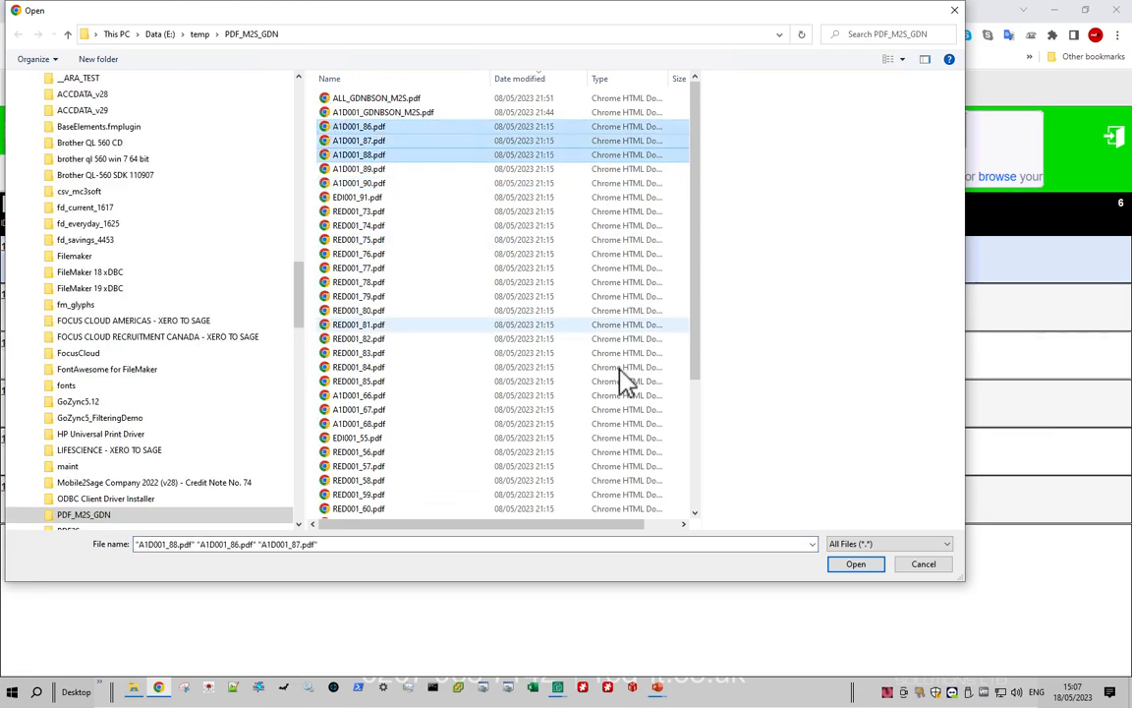
{"action": "left_click", "coordinate": [855, 563]}
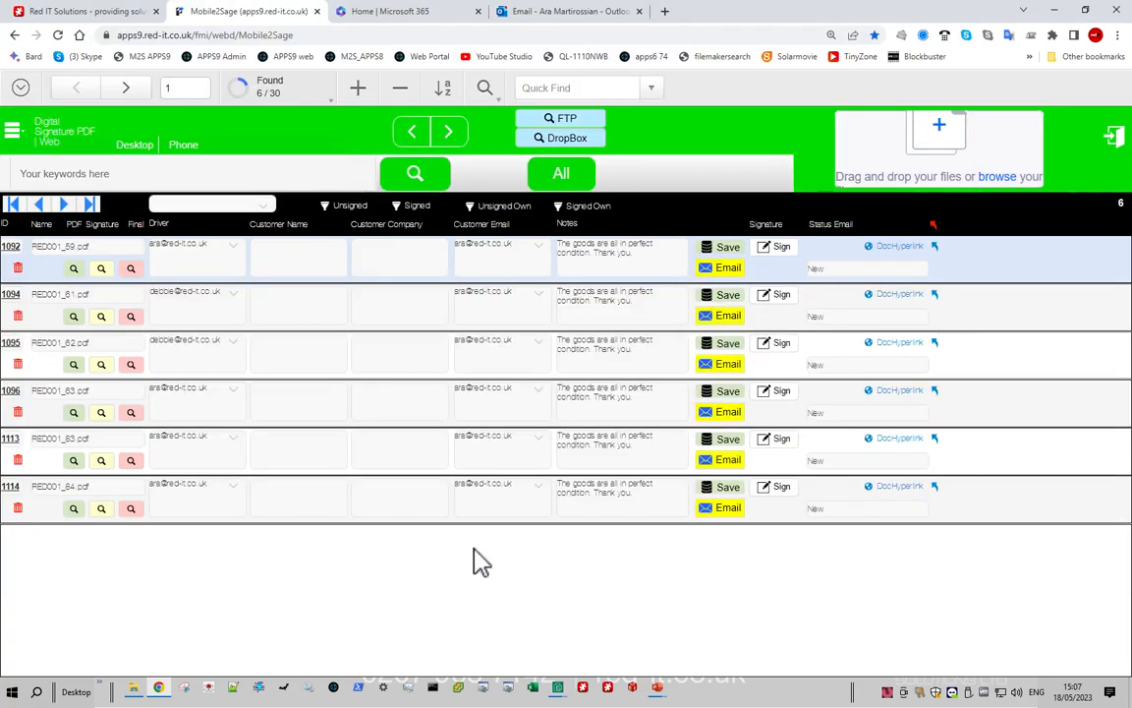
{"action": "mouse_move", "coordinate": [384, 212]}
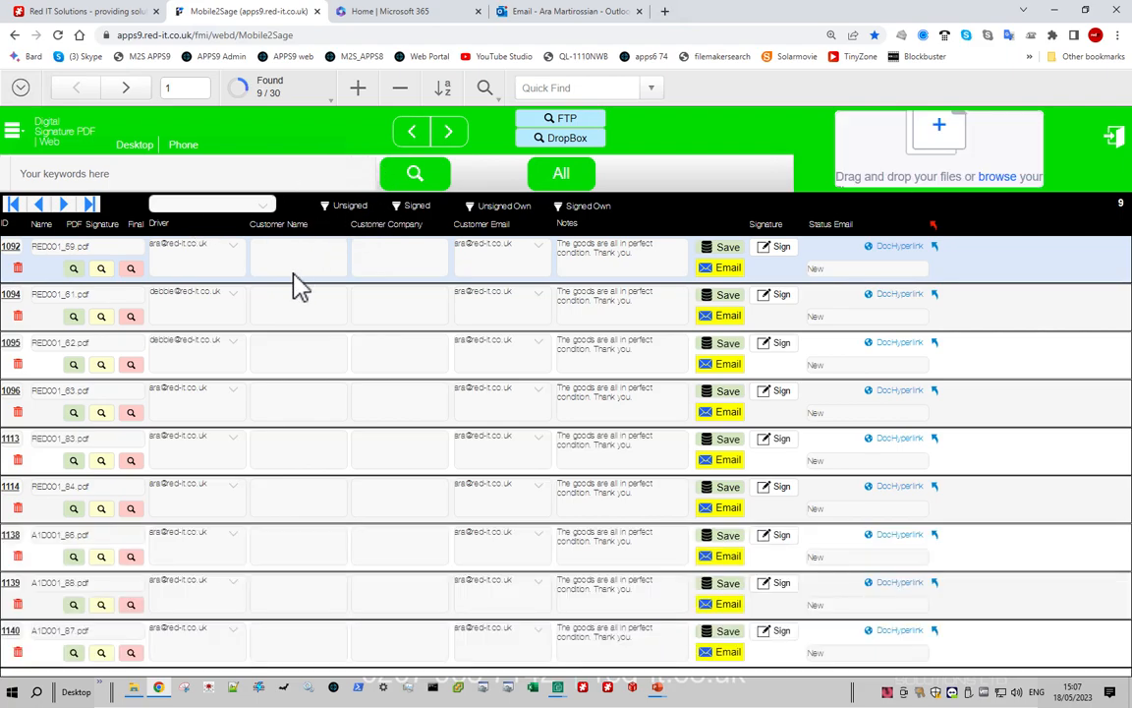
{"action": "mouse_move", "coordinate": [146, 555]}
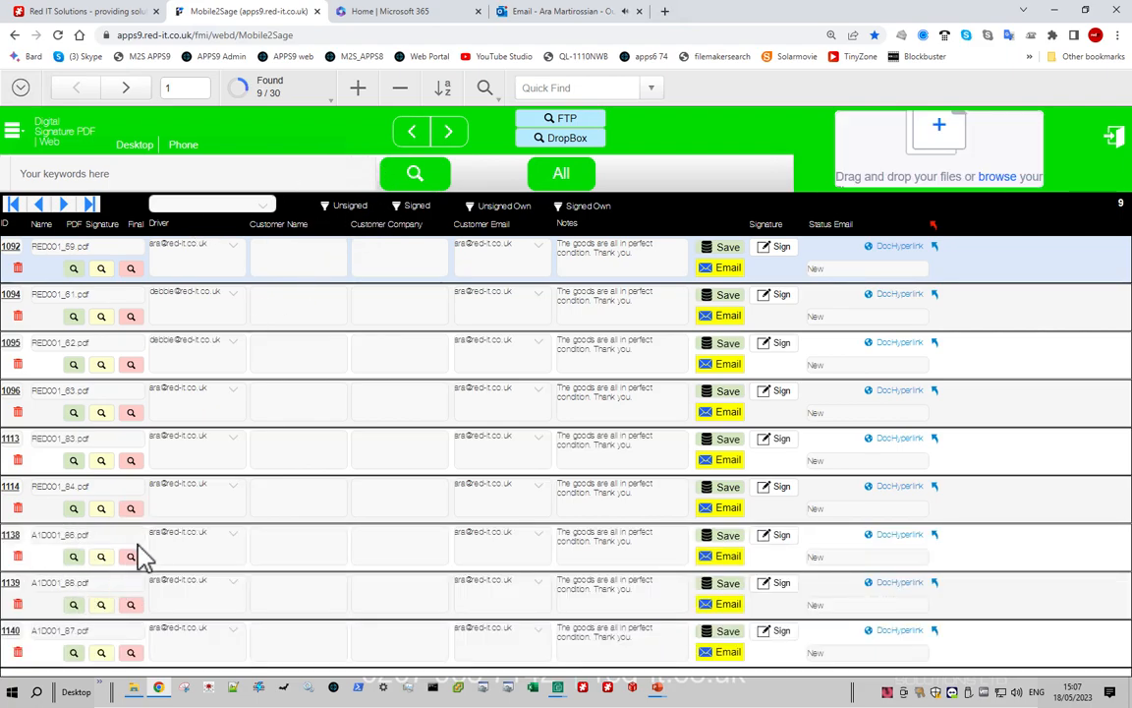
{"action": "mouse_move", "coordinate": [200, 260]}
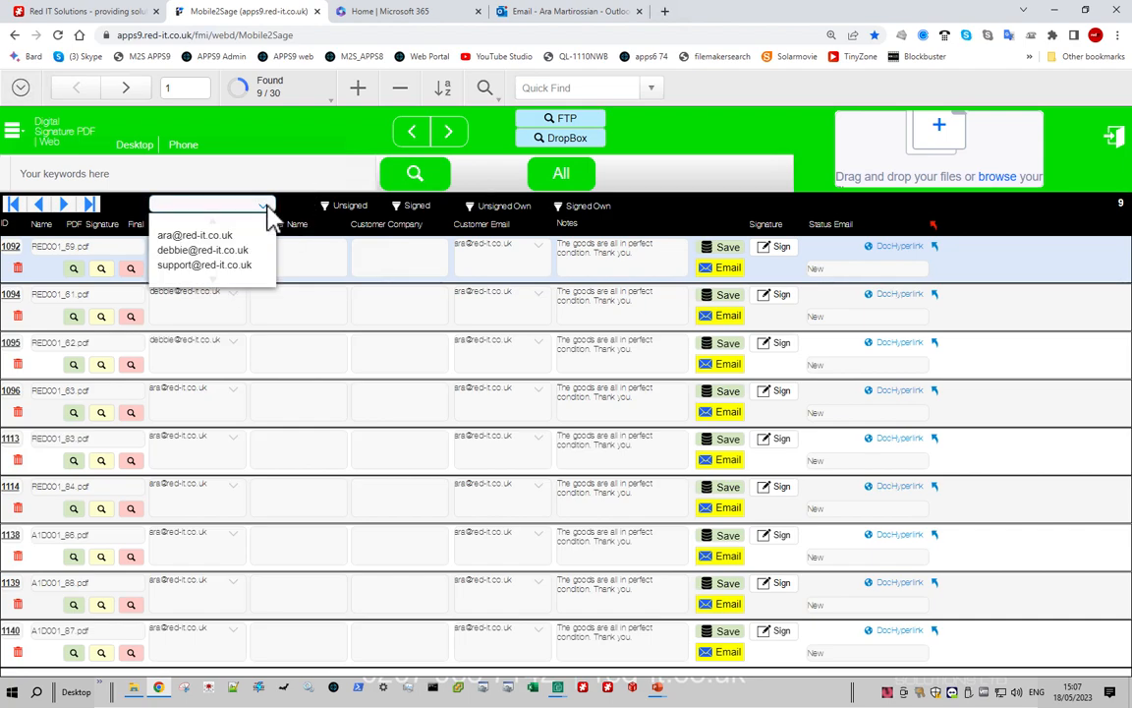
Filter the delivery notes by one driver email, then another, and show unsigned notes.
{"action": "left_click", "coordinate": [203, 256]}
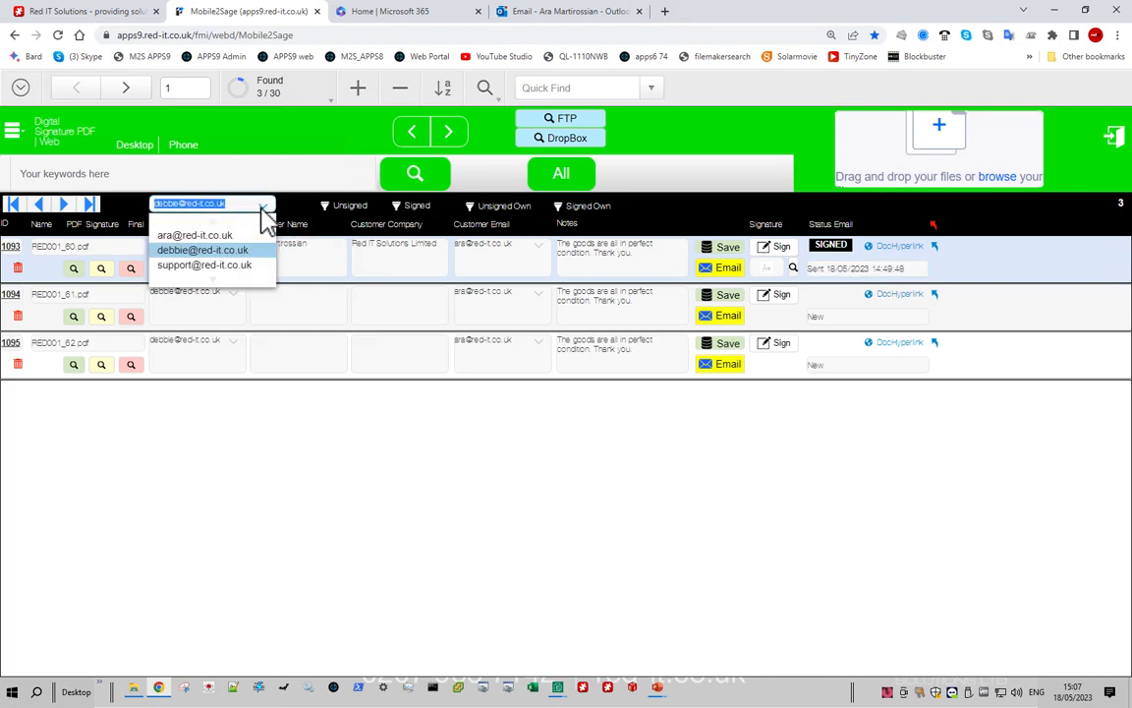
{"action": "left_click", "coordinate": [196, 236]}
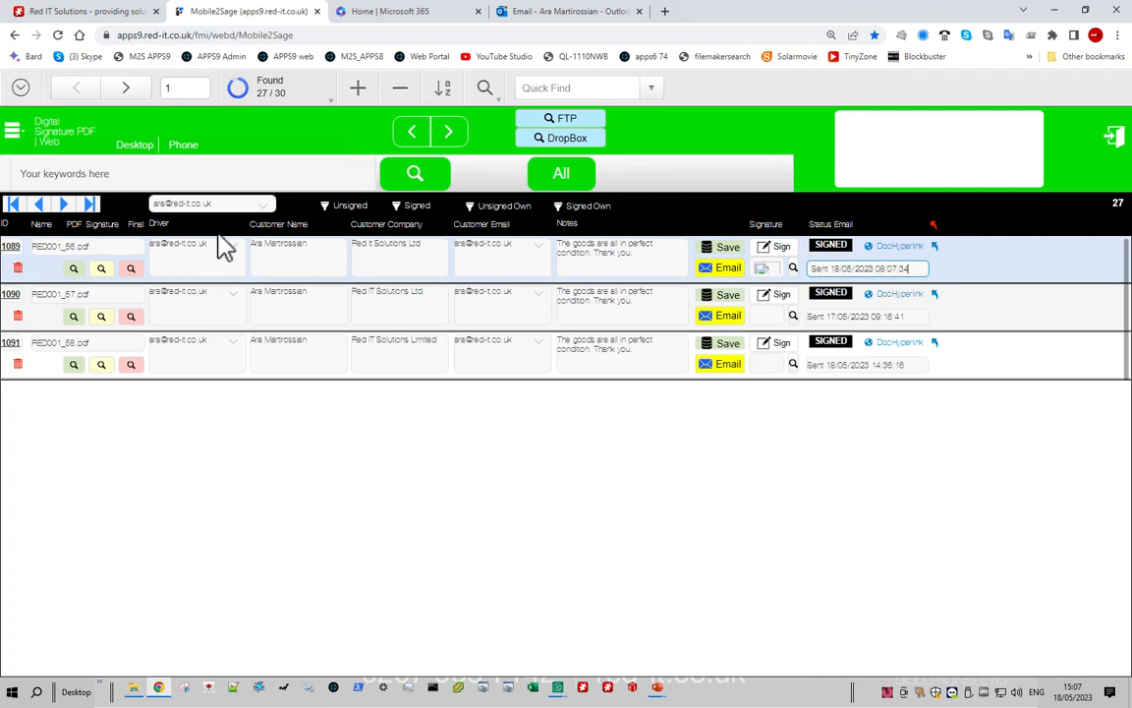
{"action": "left_click", "coordinate": [350, 207]}
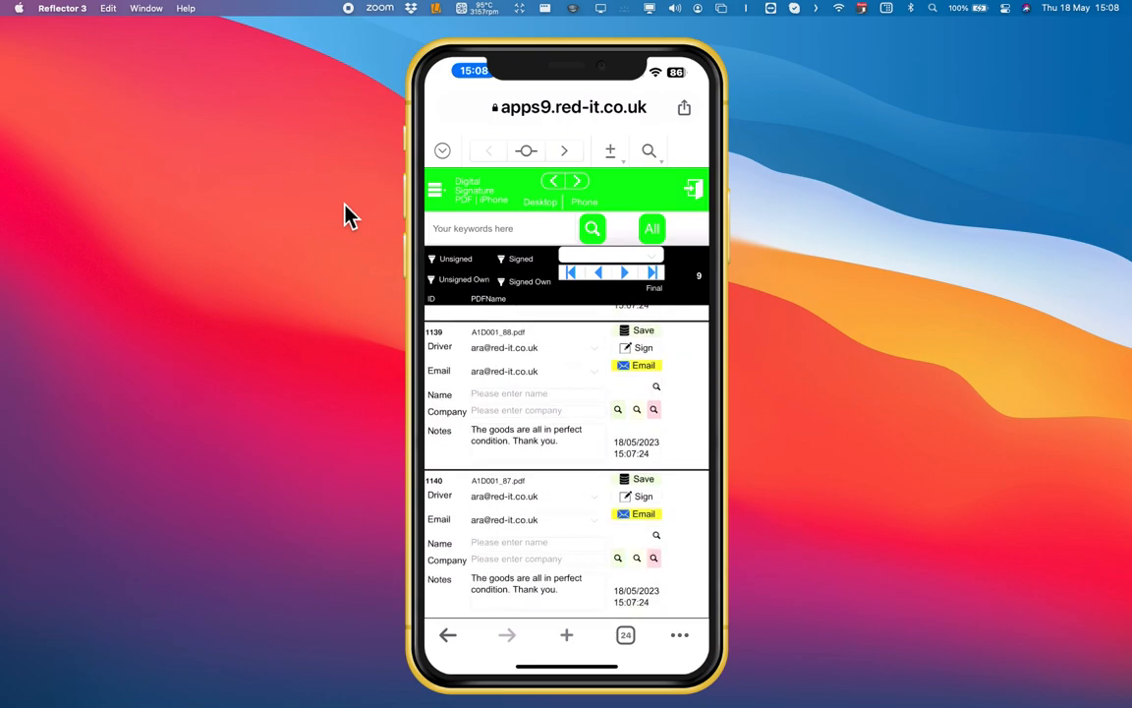
Enter recipient name Ara and company Red IT Solutions Limited on the RED001_54 note.
{"action": "scroll", "scroll_direction": "down", "scroll_amount": 3}
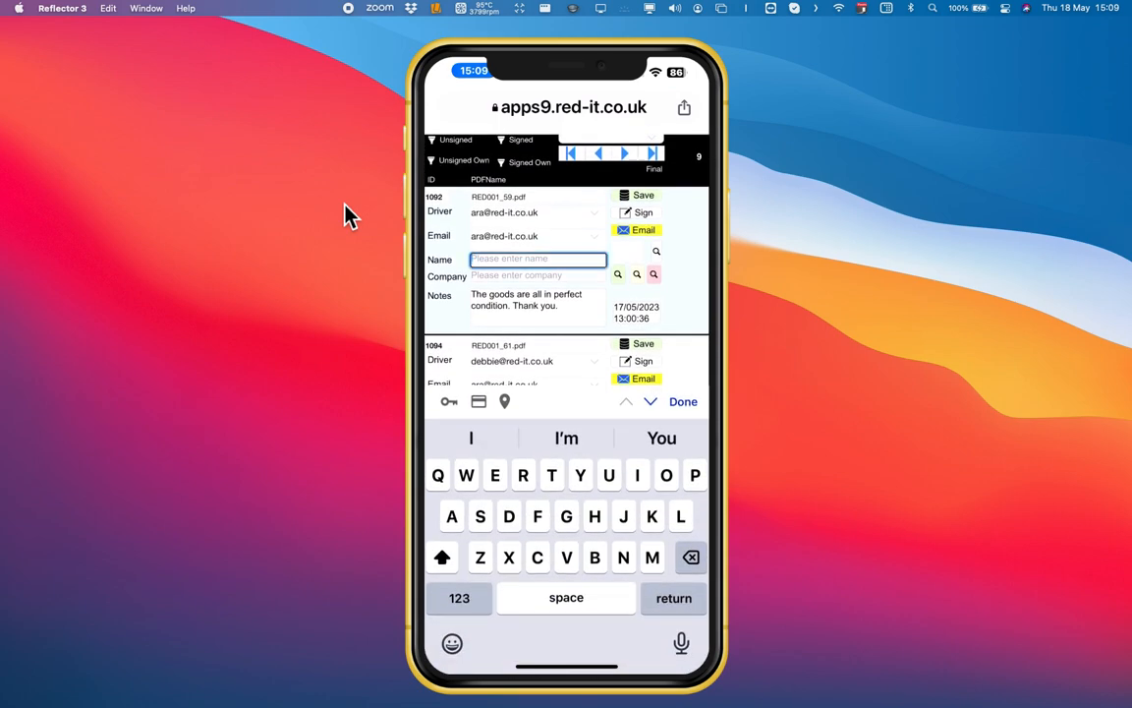
{"action": "type", "text": "Ara"}
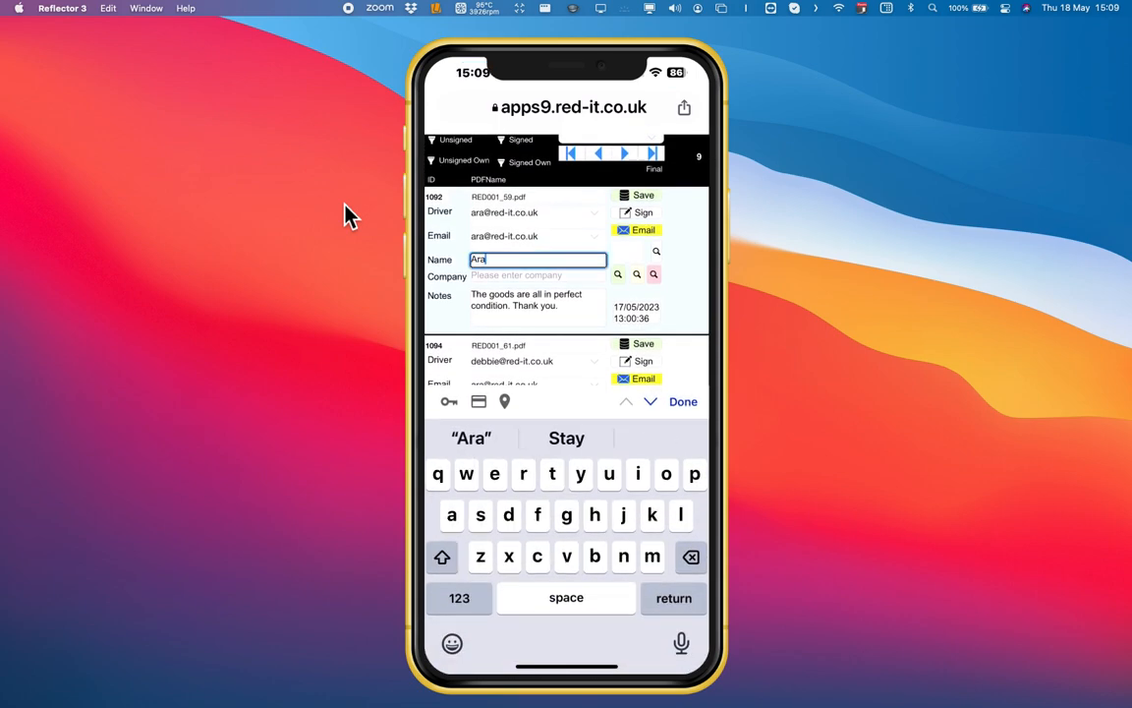
{"action": "left_click", "coordinate": [539, 260]}
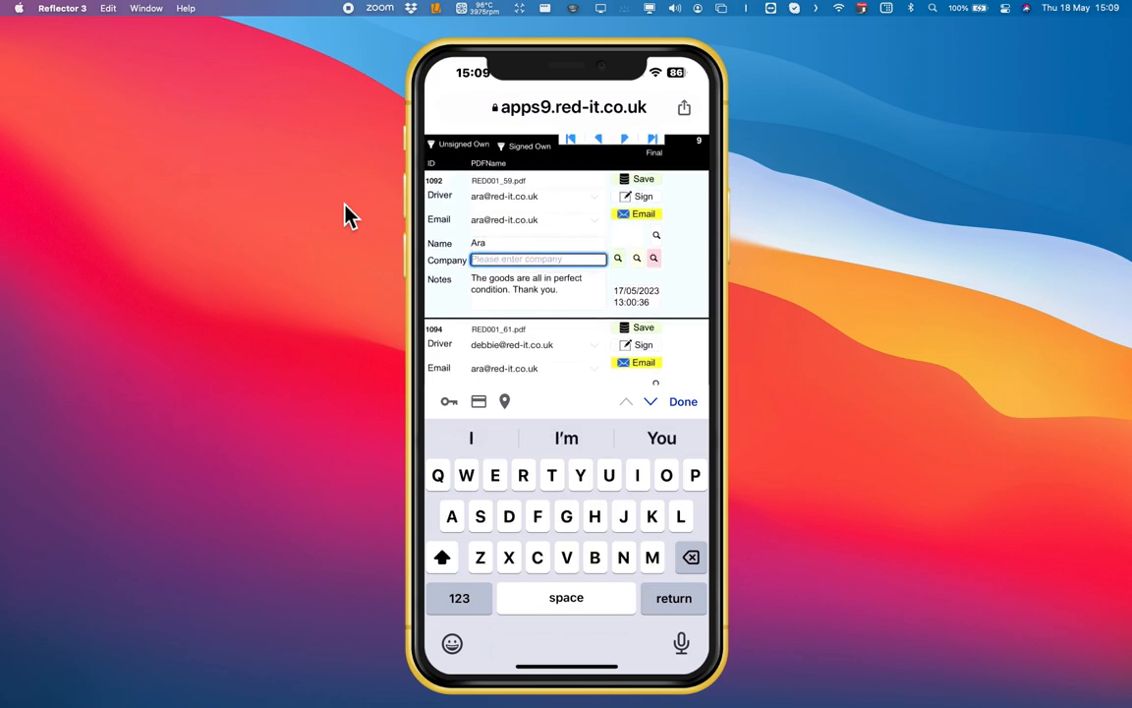
{"action": "type", "text": "Red"}
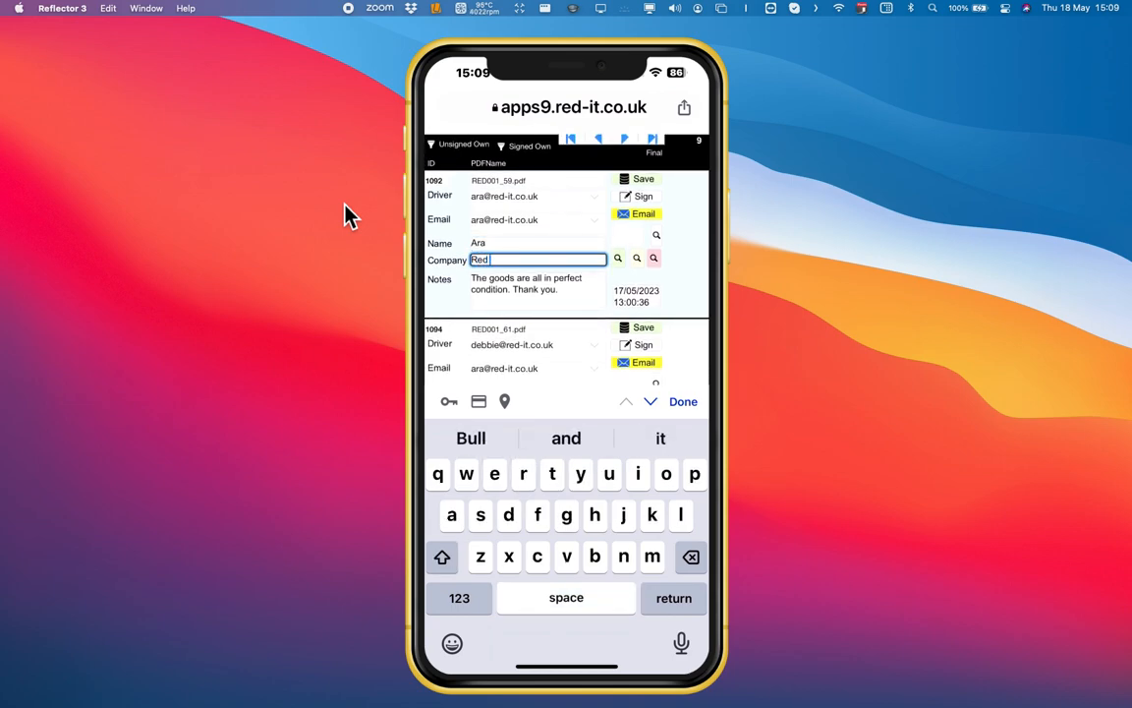
{"action": "type", "text": "IT"}
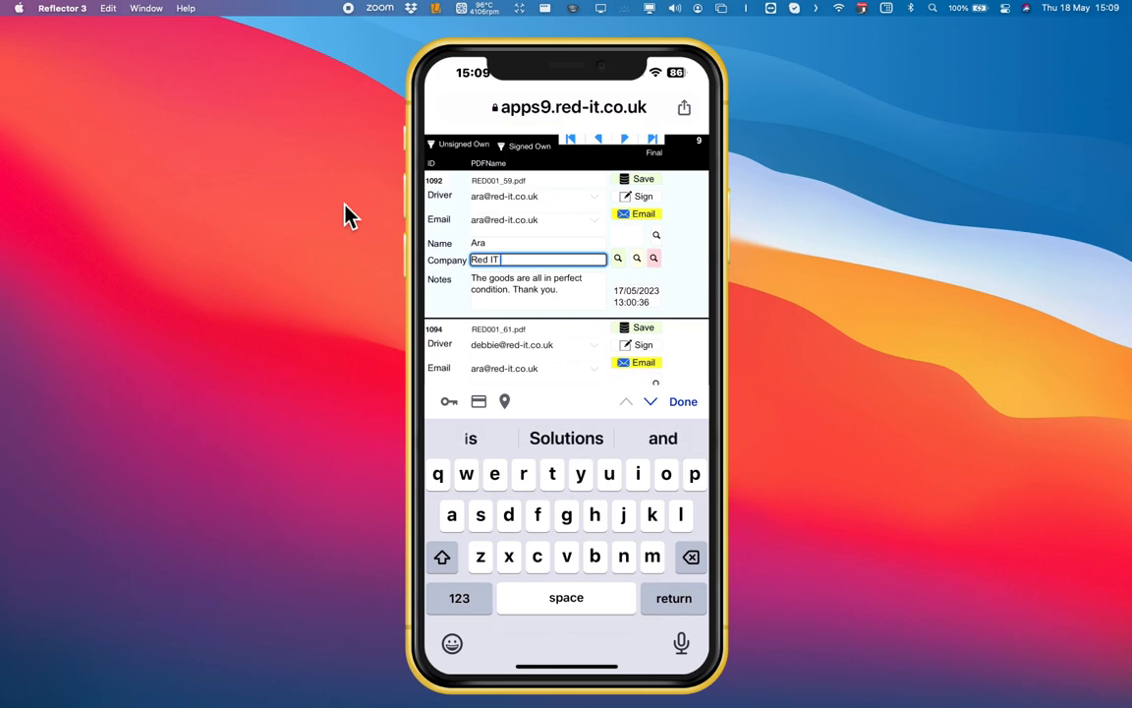
{"action": "type", "text": "Solutions Limited"}
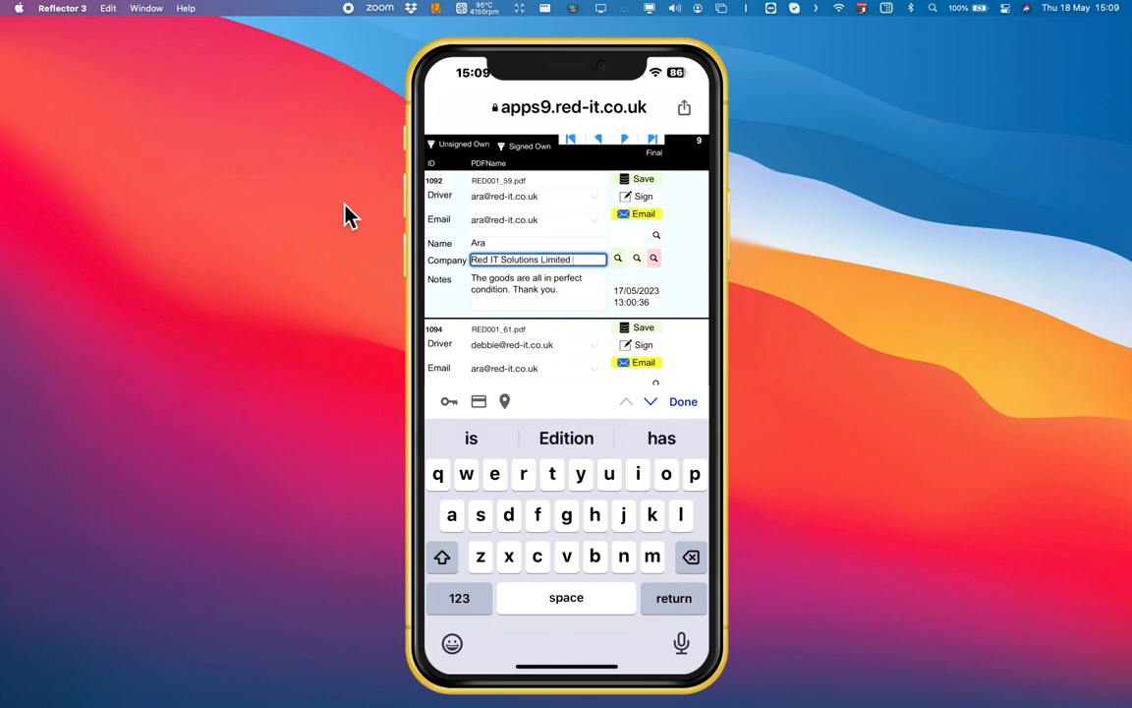
{"action": "left_click", "coordinate": [680, 401]}
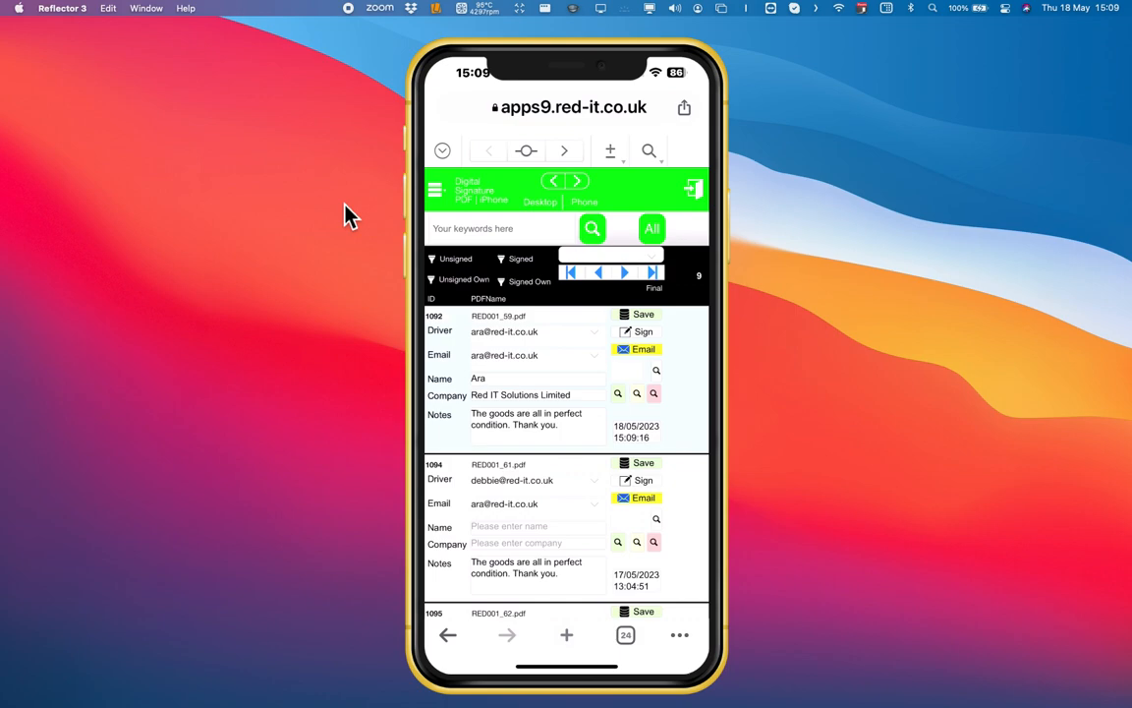
{"action": "left_click", "coordinate": [641, 331]}
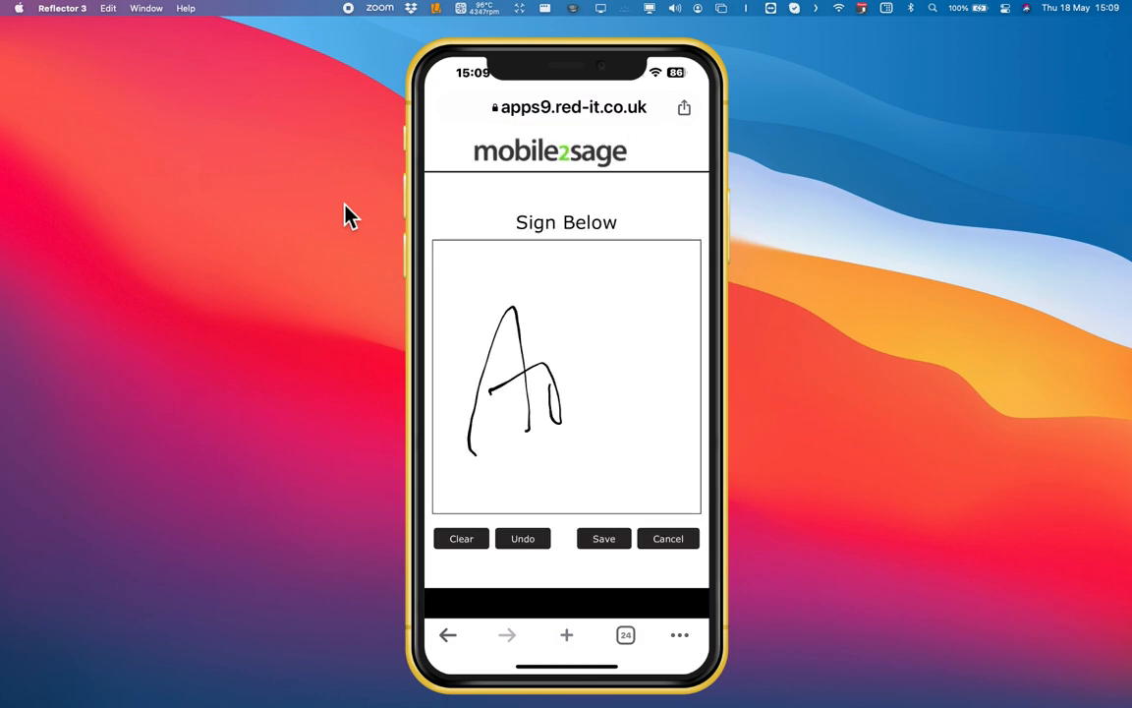
Save the drawn signature onto the note and close the signed PDF preview.
{"action": "left_click", "coordinate": [460, 539]}
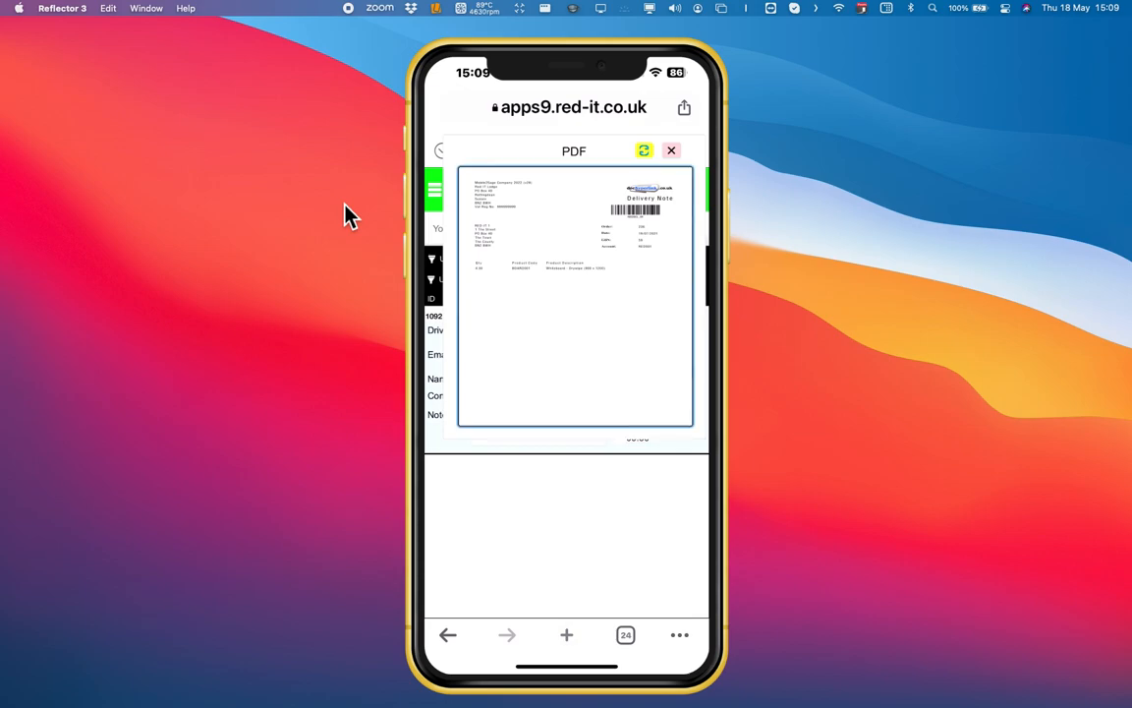
{"action": "left_click", "coordinate": [673, 150]}
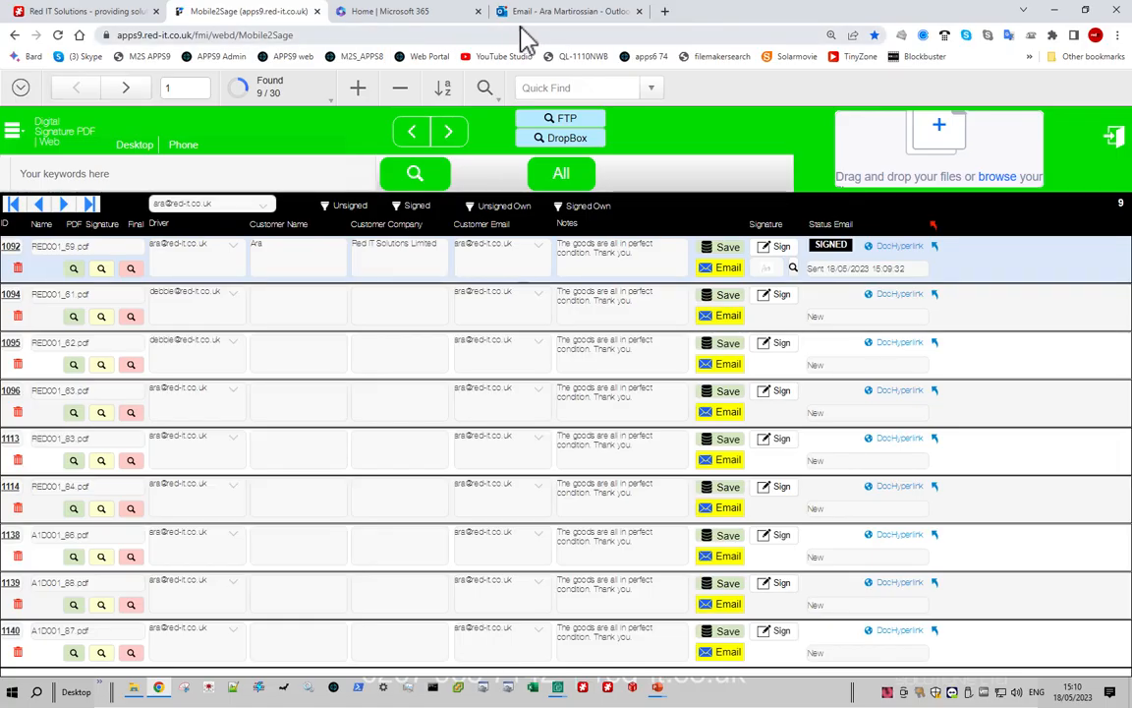
In Outlook, open the newest Mobile2Sage Digital Signature email and preview its attached PDF.
{"action": "left_click", "coordinate": [566, 12]}
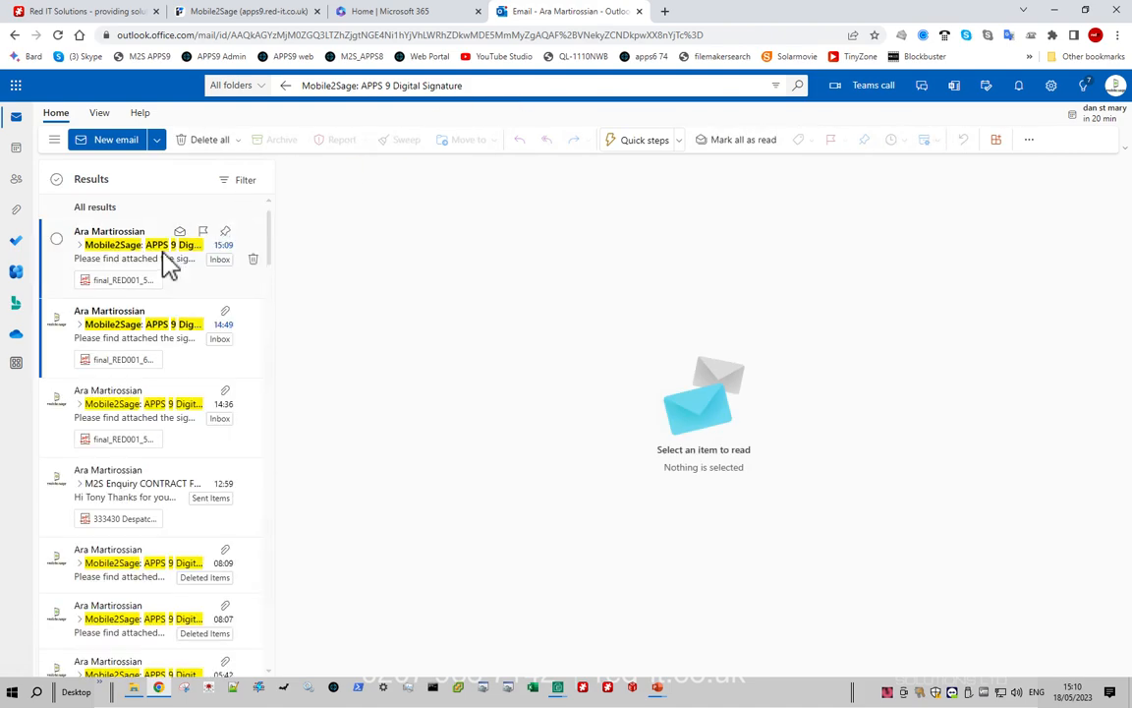
{"action": "left_click", "coordinate": [138, 257]}
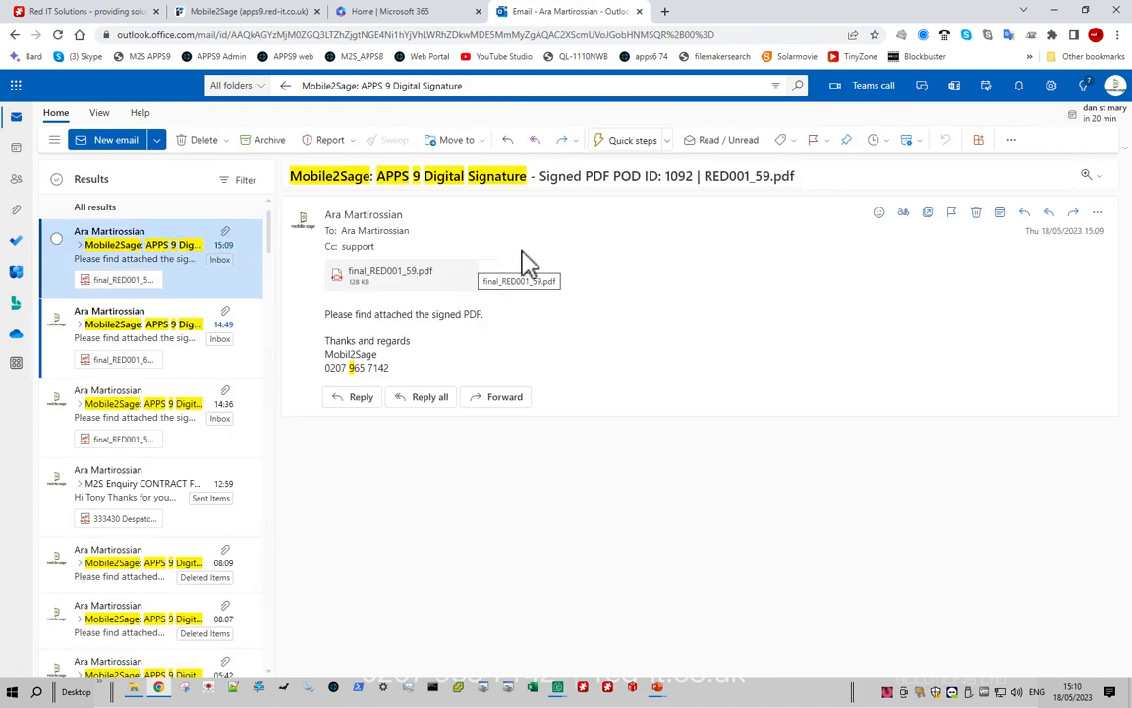
{"action": "left_click", "coordinate": [488, 275]}
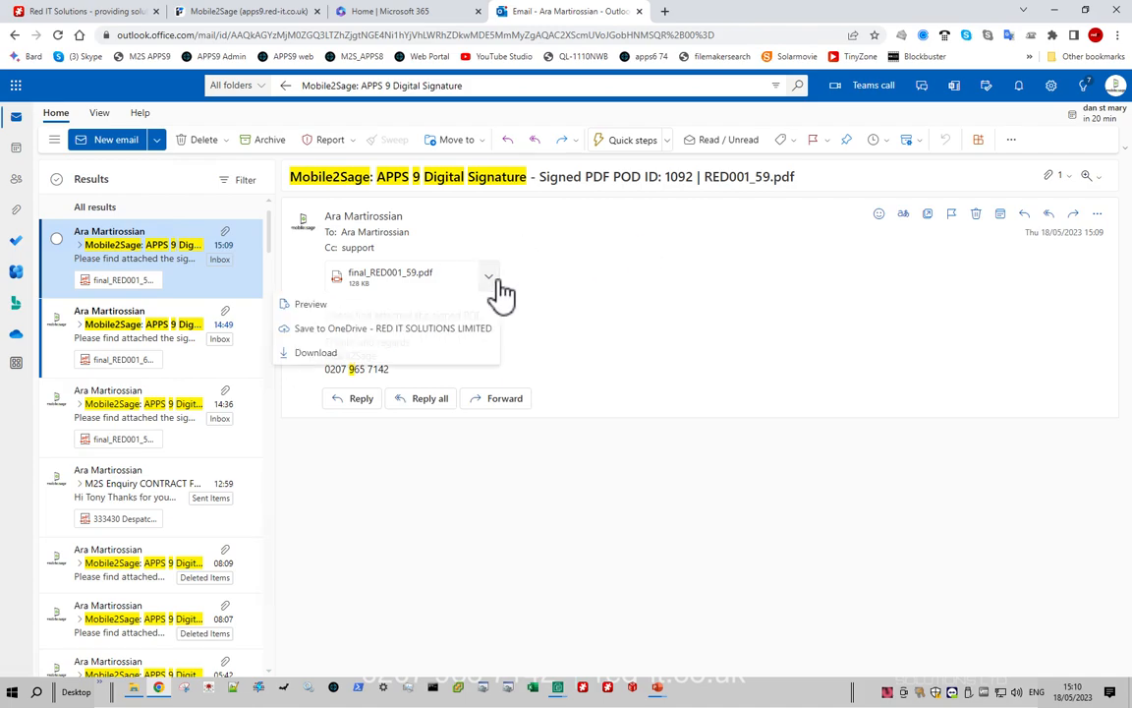
{"action": "left_click", "coordinate": [311, 303]}
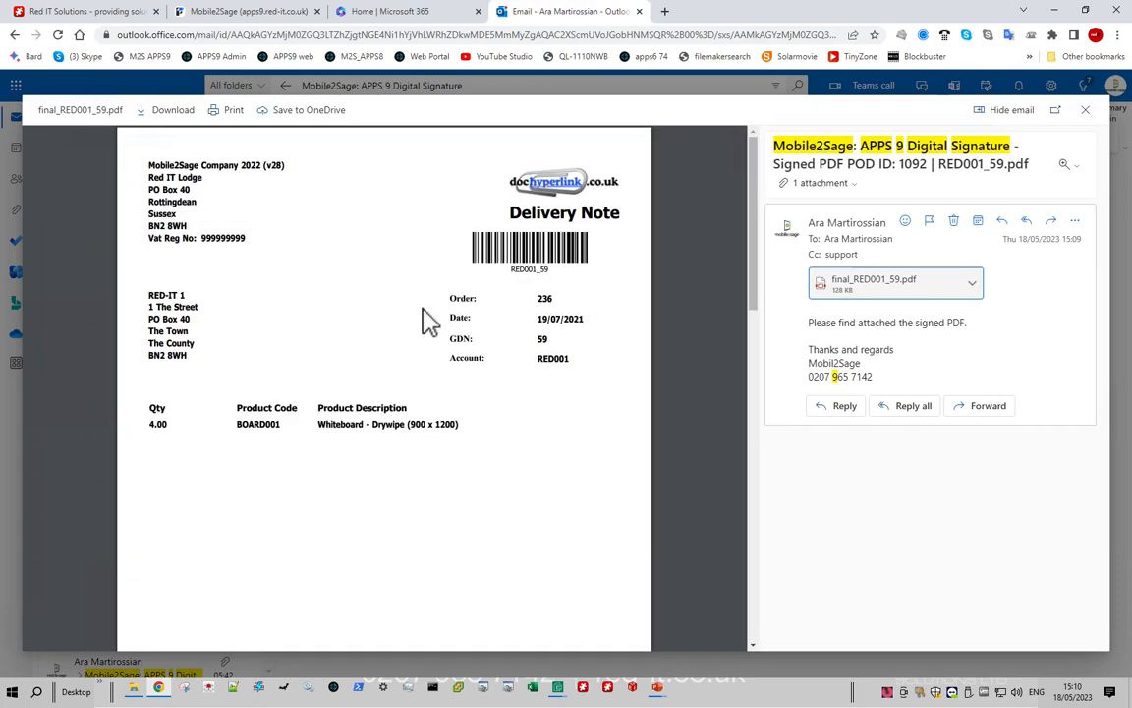
Scroll to the Digital Signature Page of the RED001_59 PDF and close the preview.
{"action": "scroll", "scroll_direction": "down", "scroll_amount": 3}
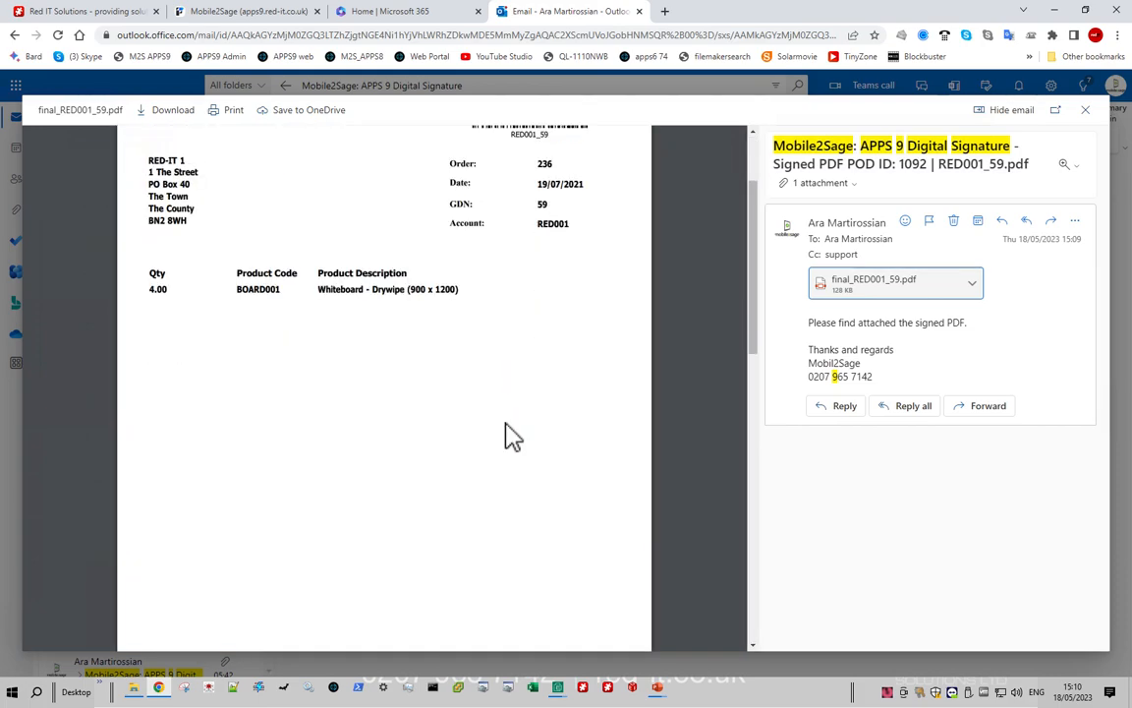
{"action": "scroll", "scroll_direction": "down", "scroll_amount": 3}
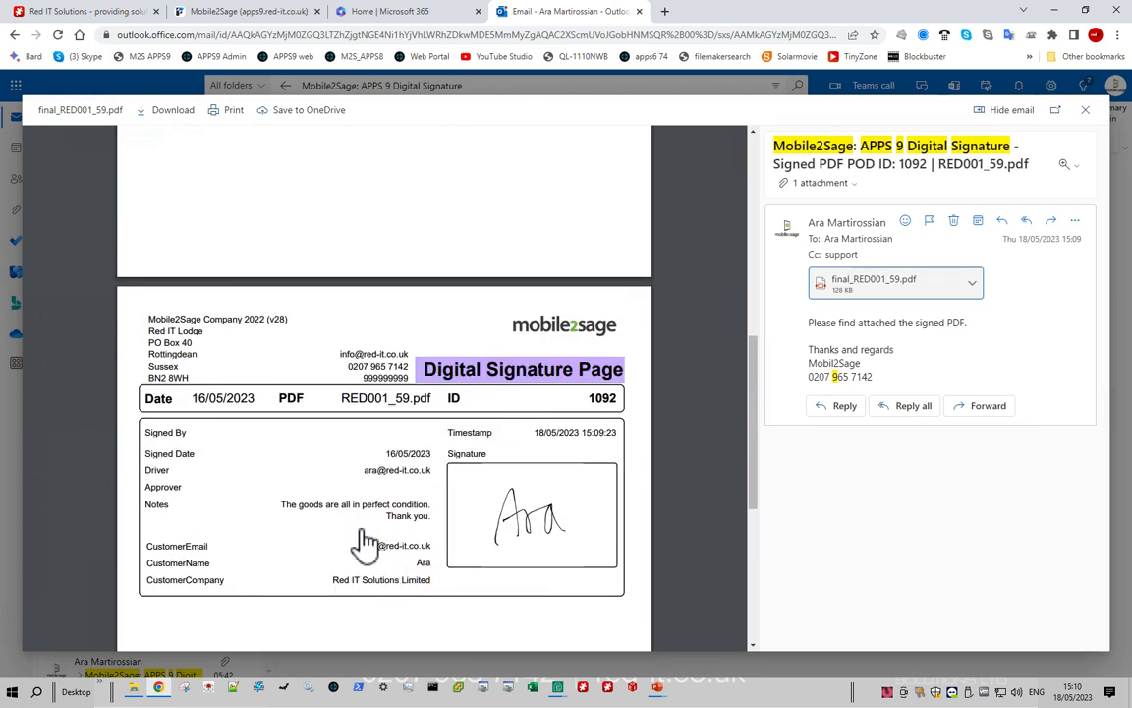
{"action": "mouse_move", "coordinate": [397, 523]}
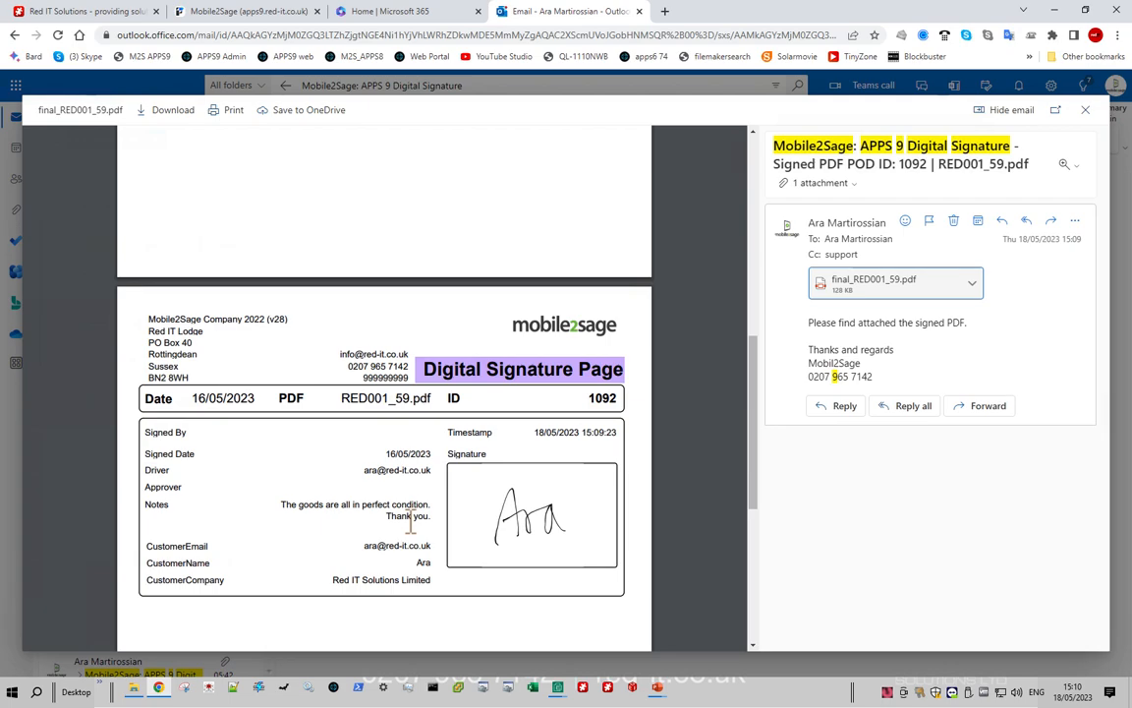
{"action": "mouse_move", "coordinate": [861, 200]}
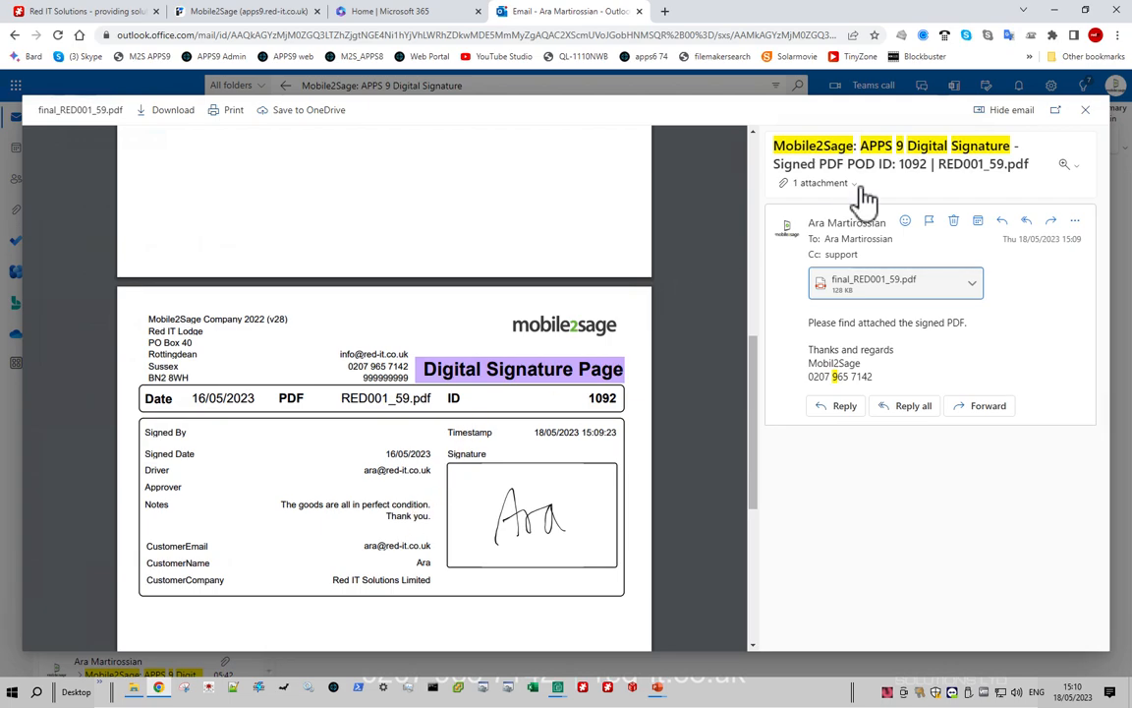
{"action": "mouse_move", "coordinate": [1081, 108]}
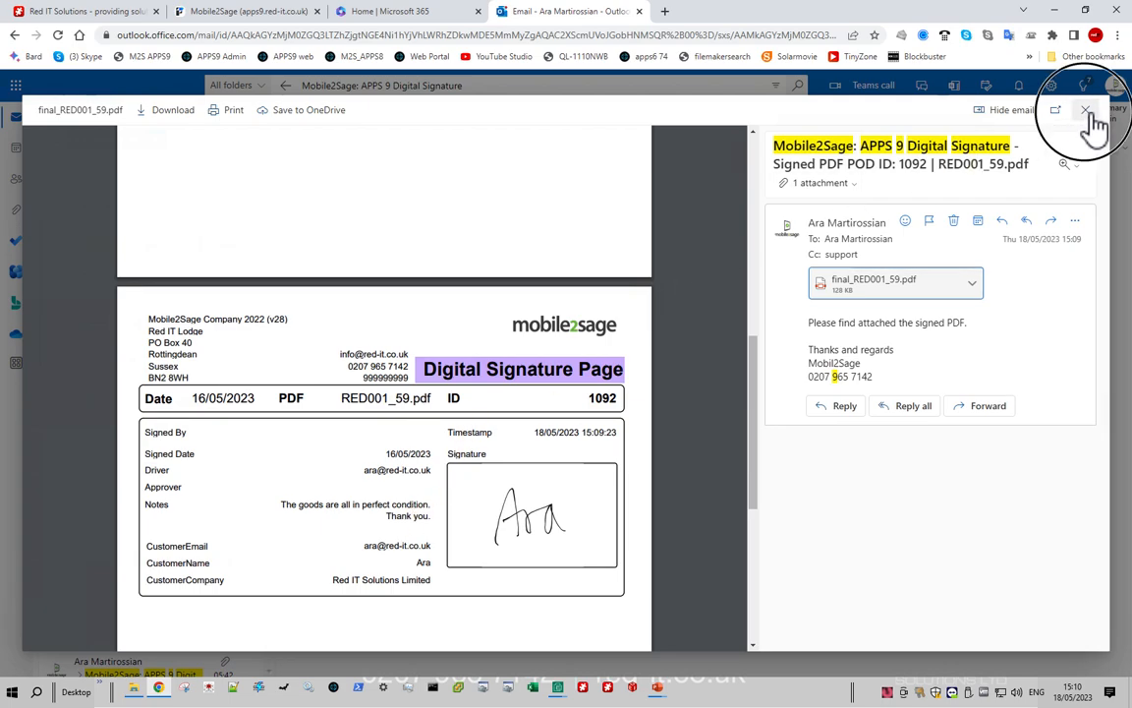
{"action": "left_click", "coordinate": [1081, 108]}
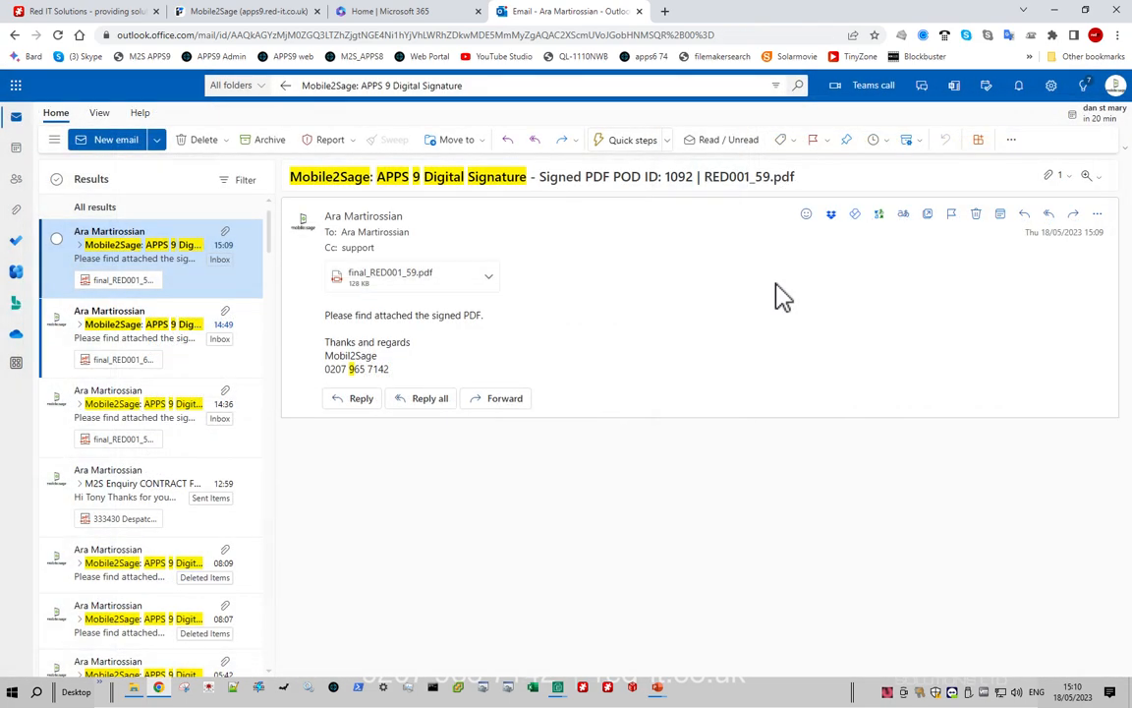
{"action": "mouse_move", "coordinate": [324, 61]}
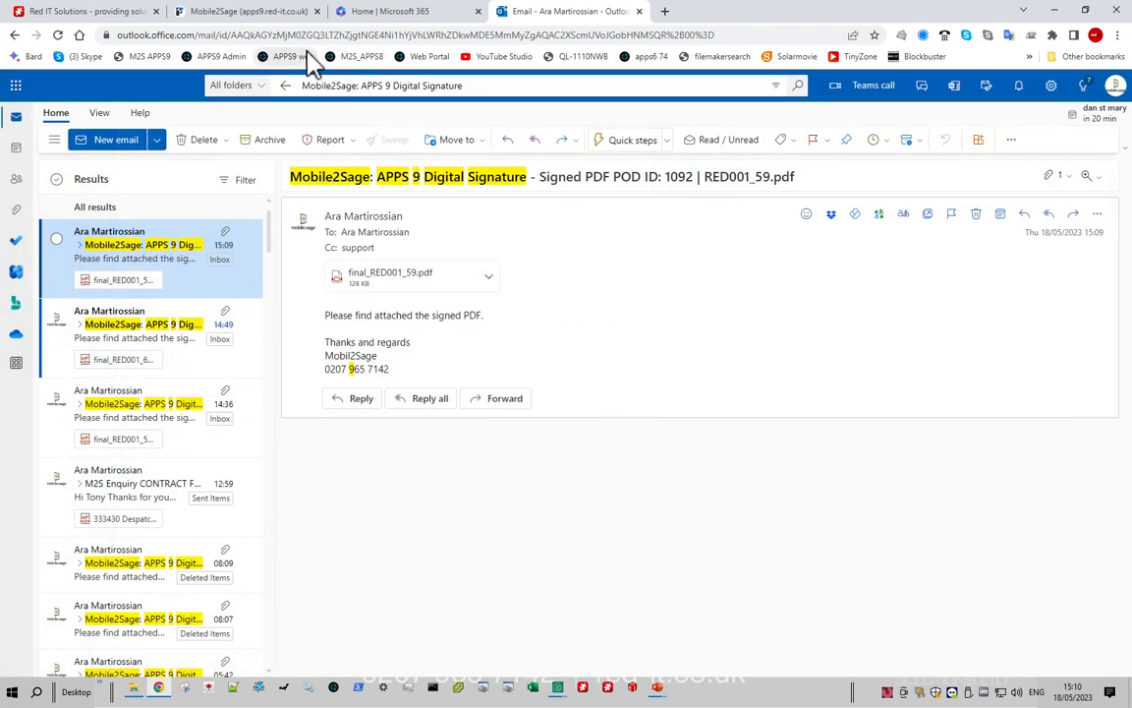
{"action": "left_click", "coordinate": [254, 14]}
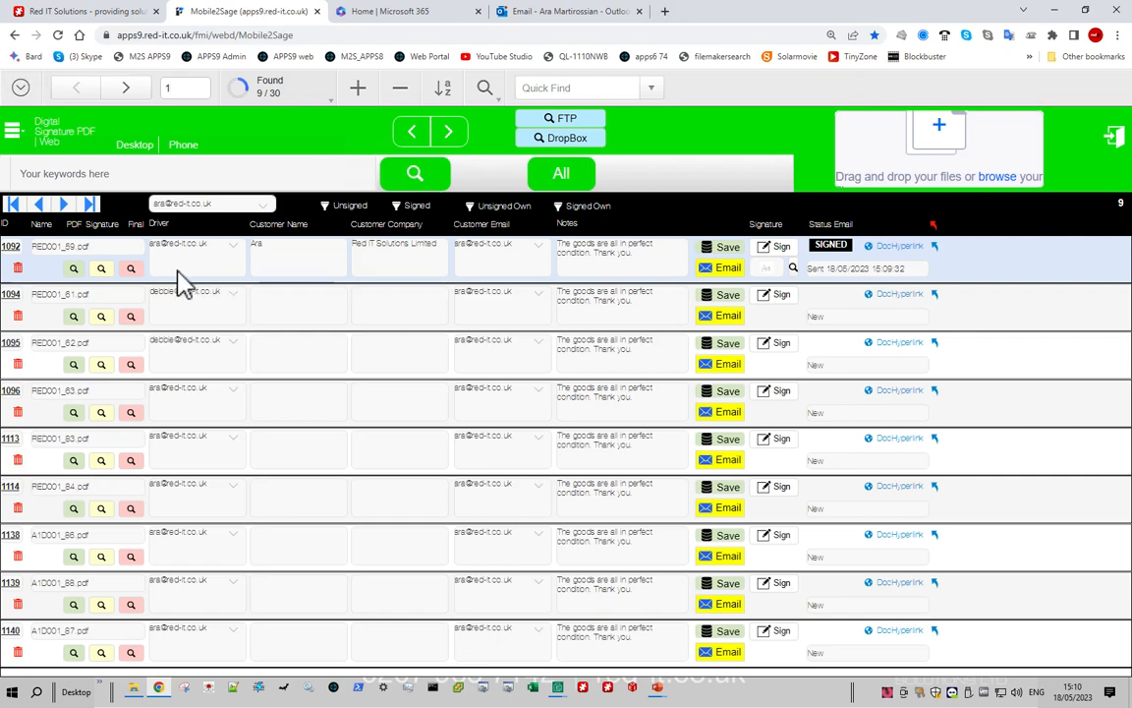
{"action": "mouse_move", "coordinate": [228, 273]}
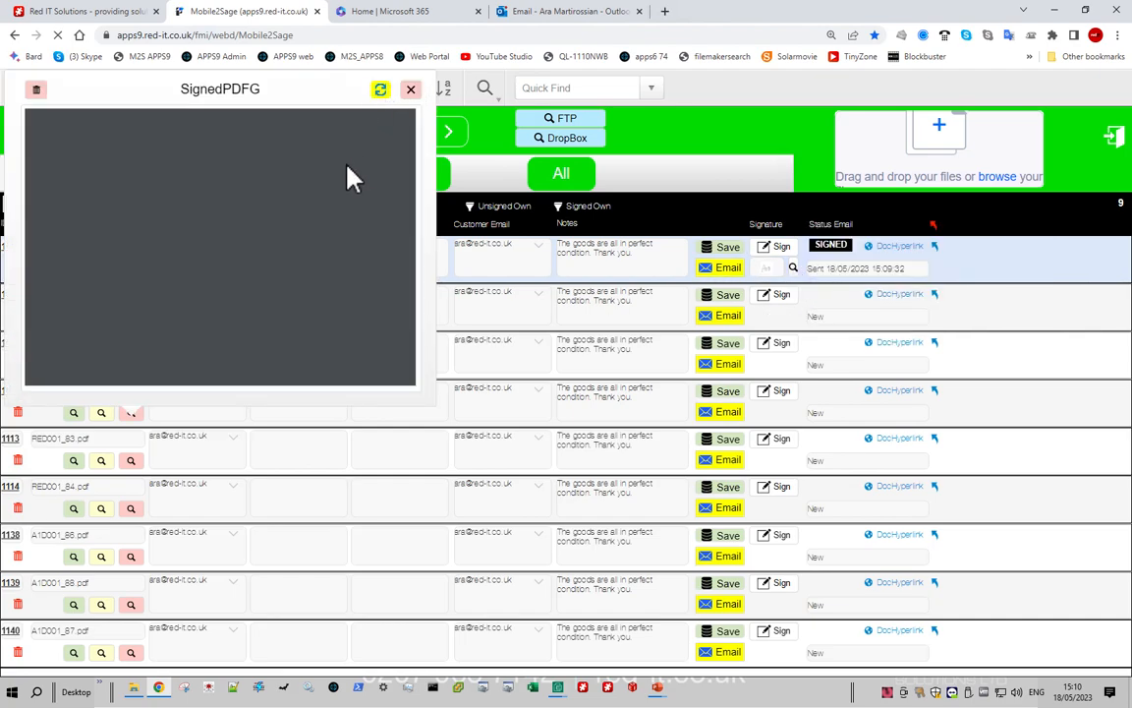
{"action": "mouse_move", "coordinate": [352, 277]}
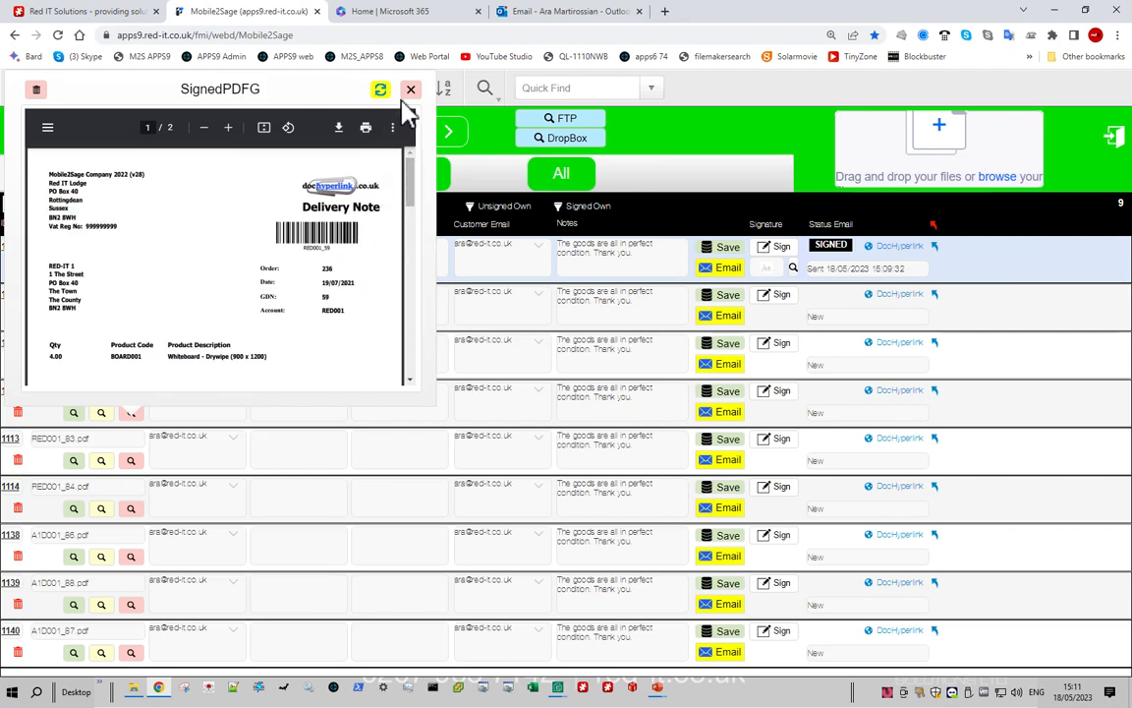
{"action": "left_click", "coordinate": [411, 90]}
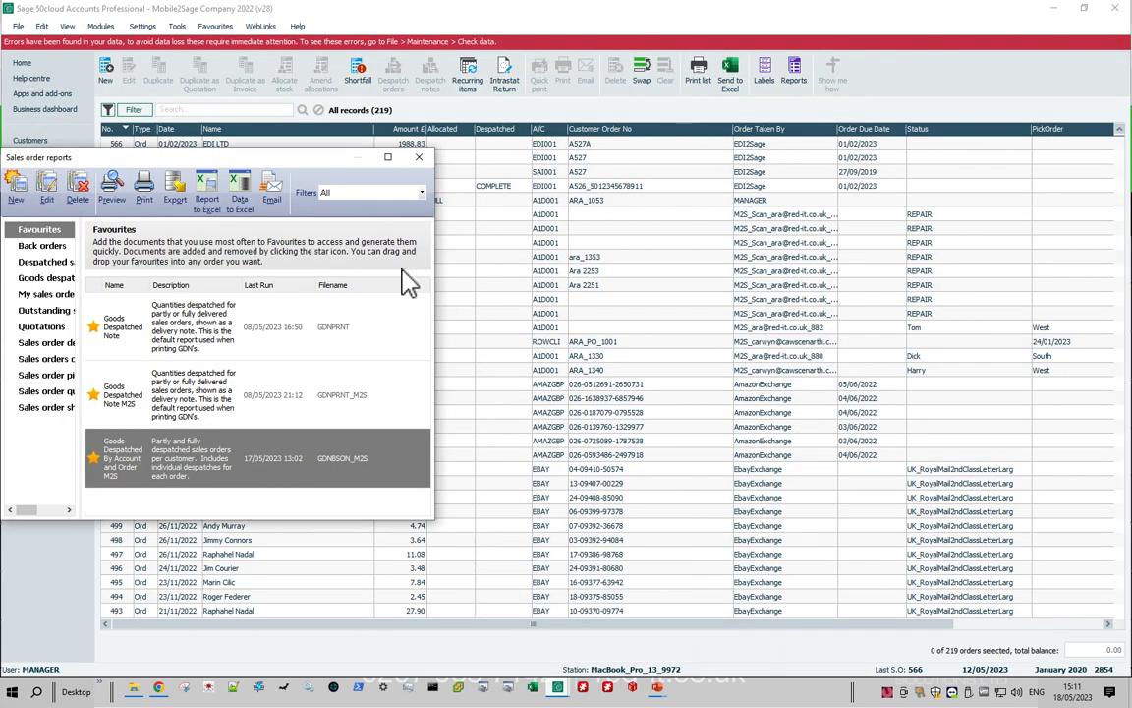
{"action": "mouse_move", "coordinate": [173, 417]}
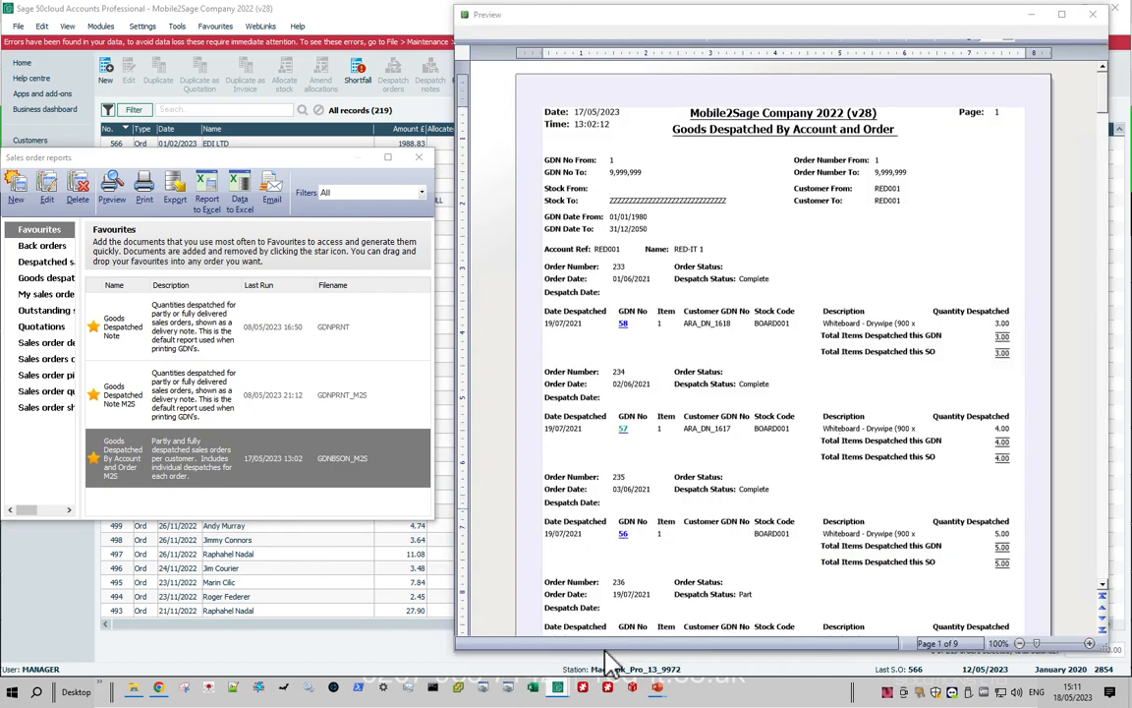
{"action": "mouse_move", "coordinate": [756, 283]}
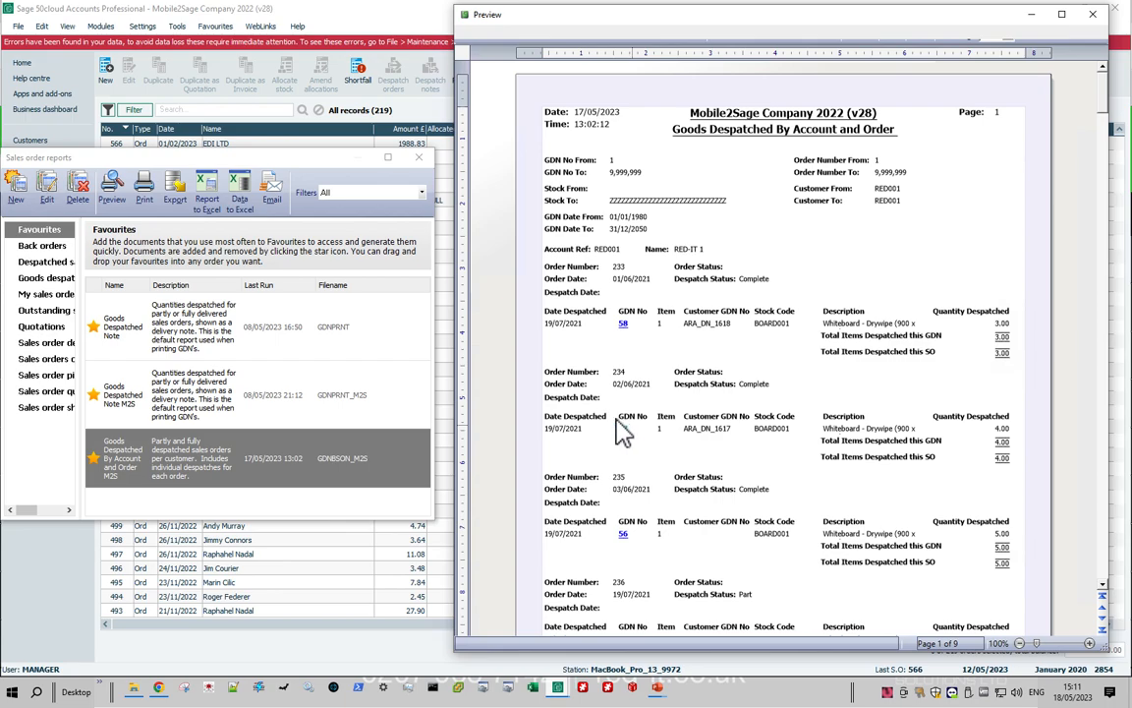
{"action": "mouse_move", "coordinate": [625, 440]}
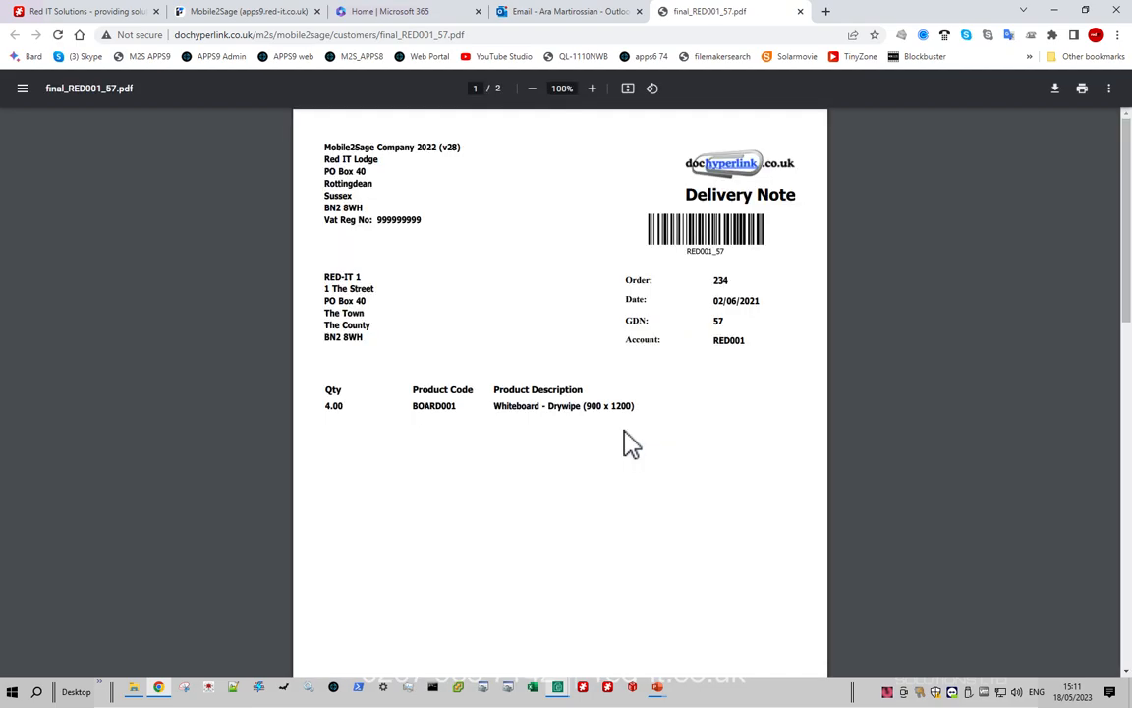
Scroll the RED001_57 PDF down to its Digital Signature Page with the handwritten signature.
{"action": "scroll", "scroll_direction": "down", "scroll_amount": 3}
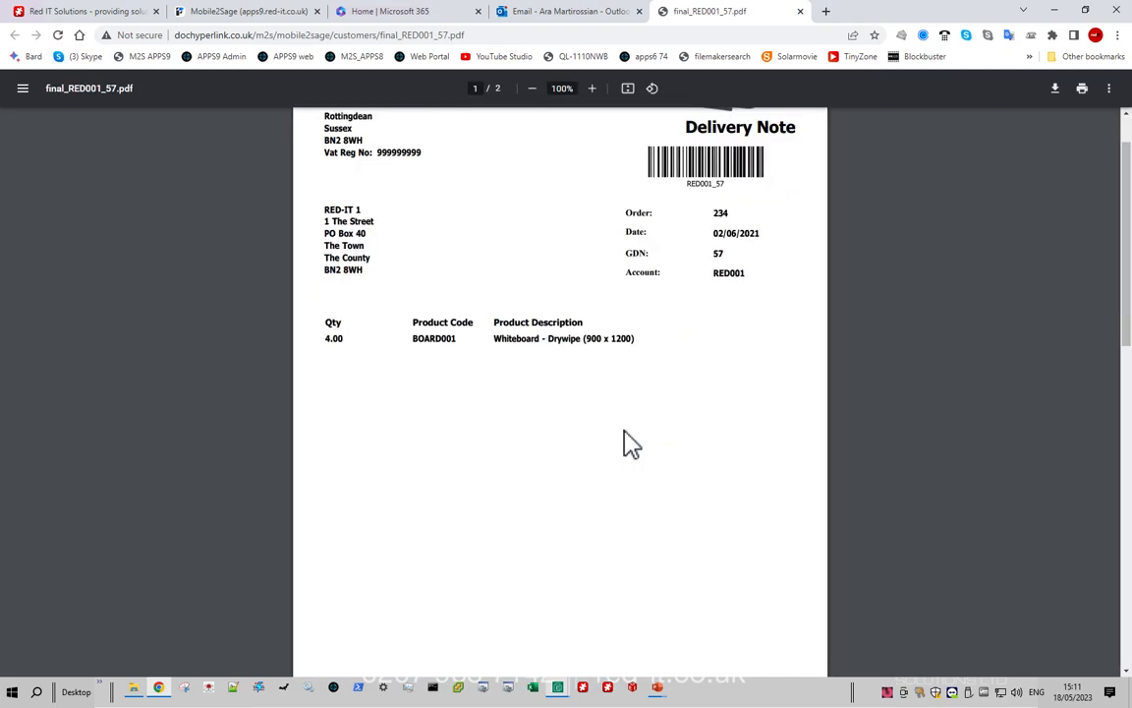
{"action": "scroll", "scroll_direction": "down", "scroll_amount": 3}
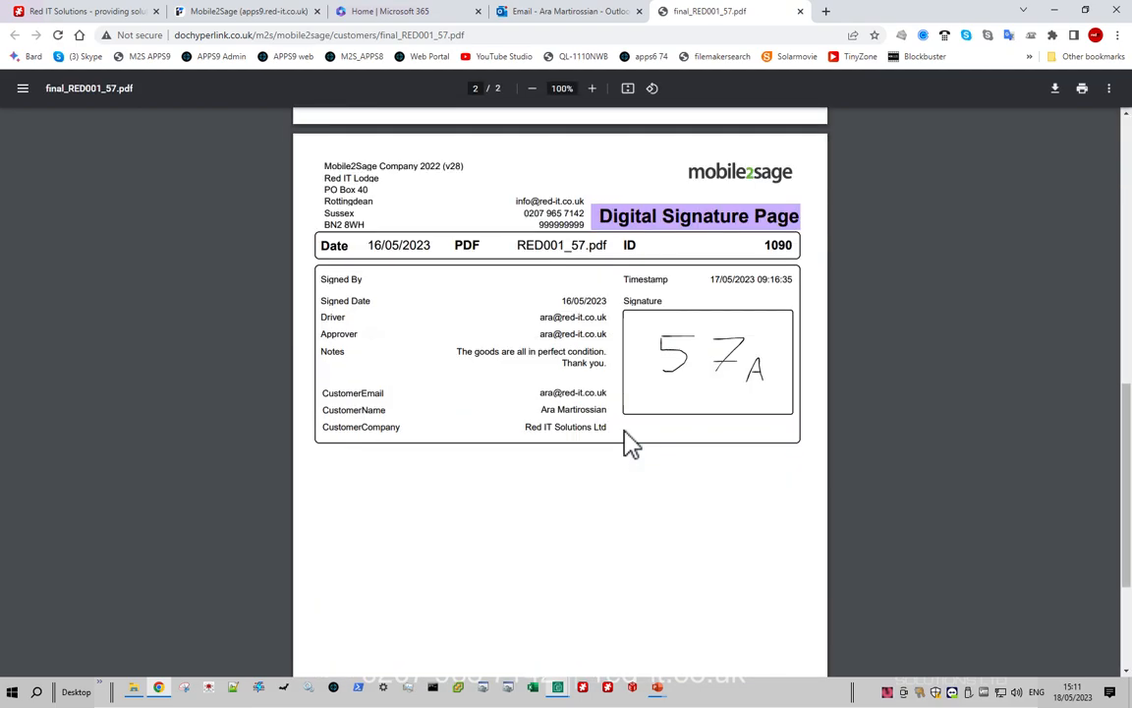